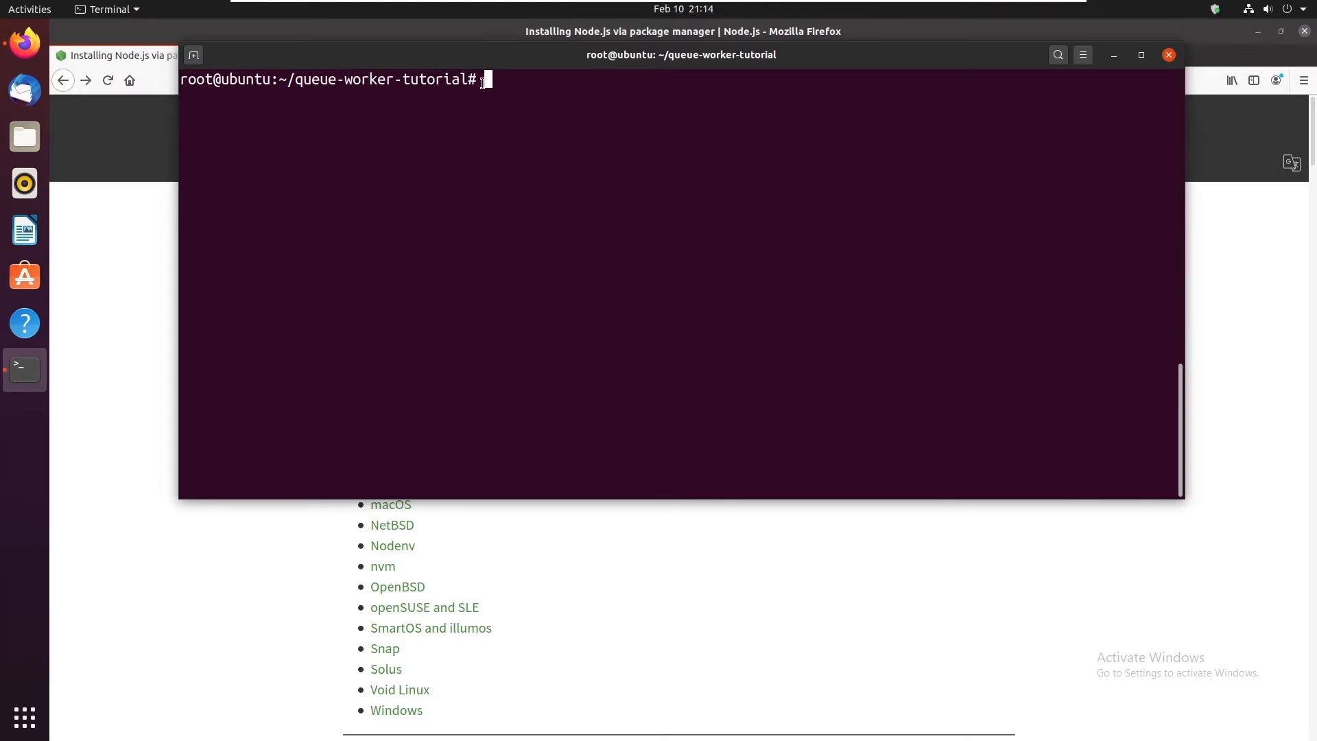
# Run php artisan queue:work in the foreground, then interrupt it with Ctrl+C
pyautogui.write('php')
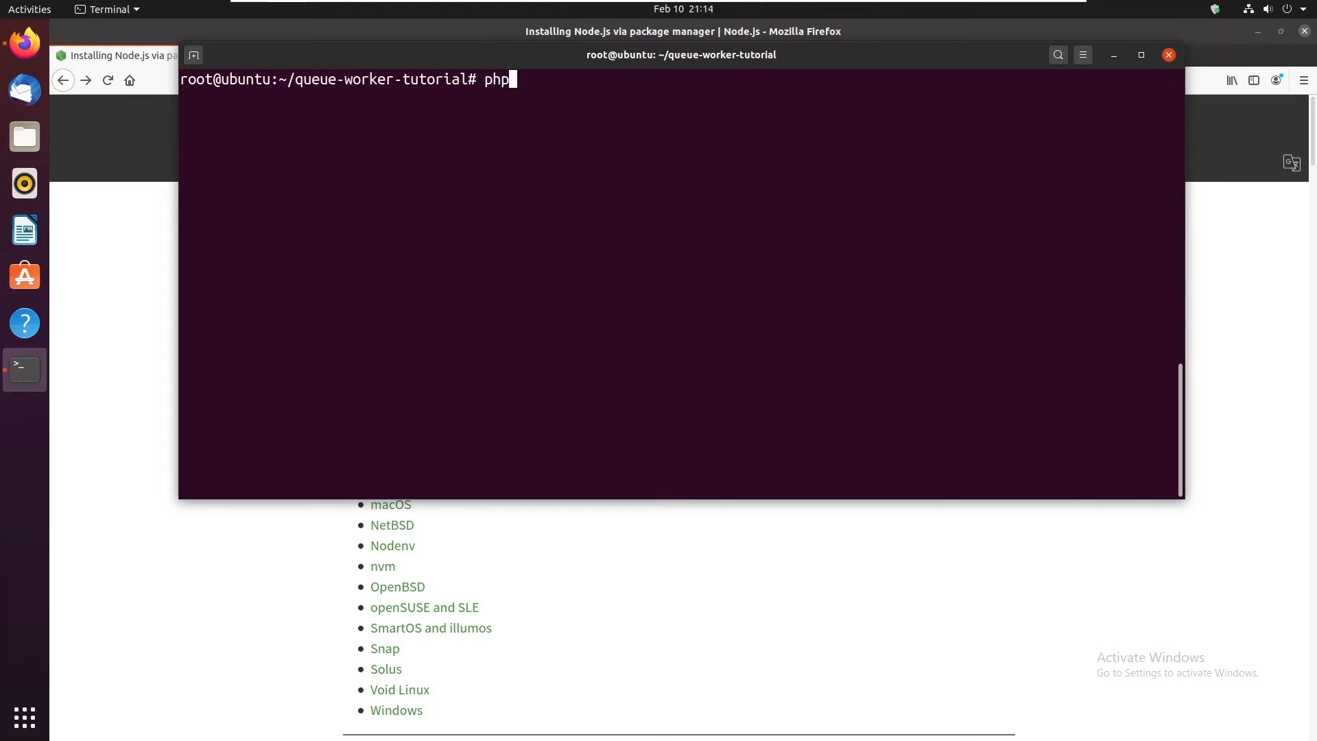
pyautogui.write('artisan queu')
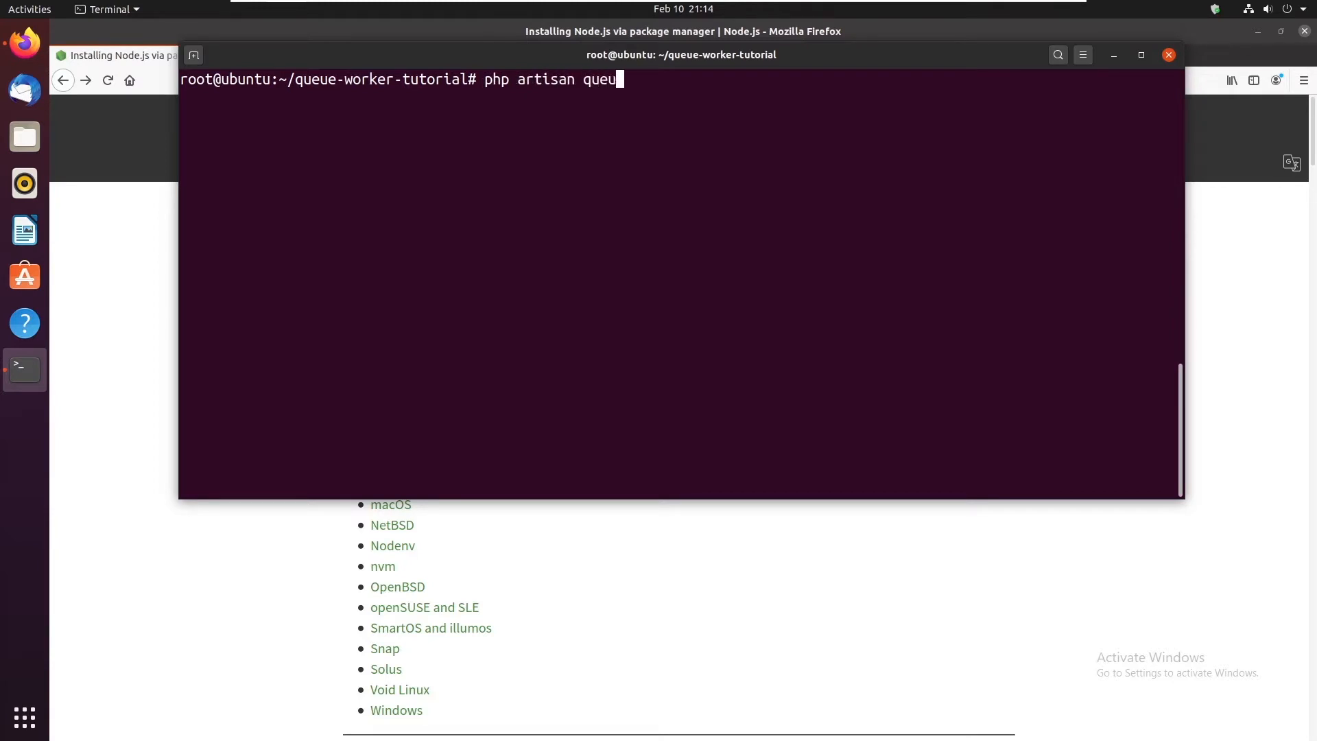
pyautogui.write('e:work')
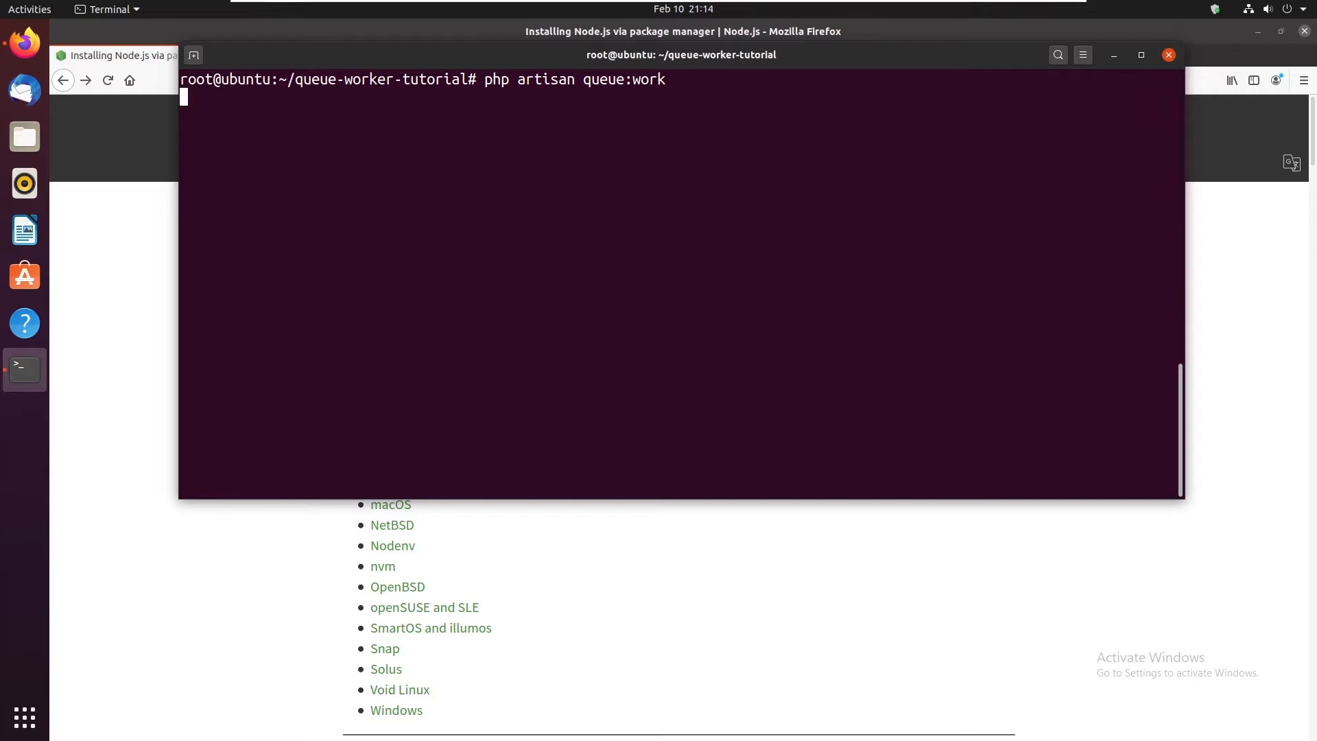
pyautogui.press('ctrl+c')
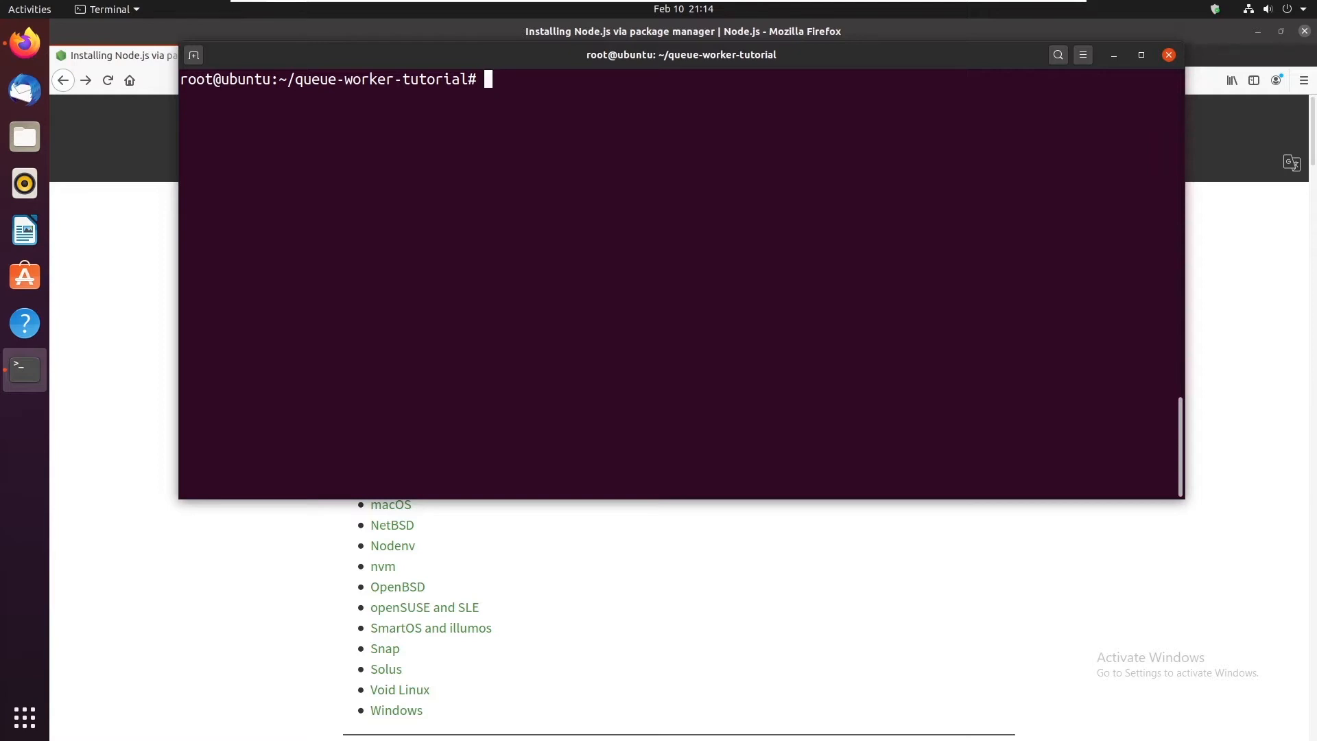
pyautogui.moveTo(433, 119)
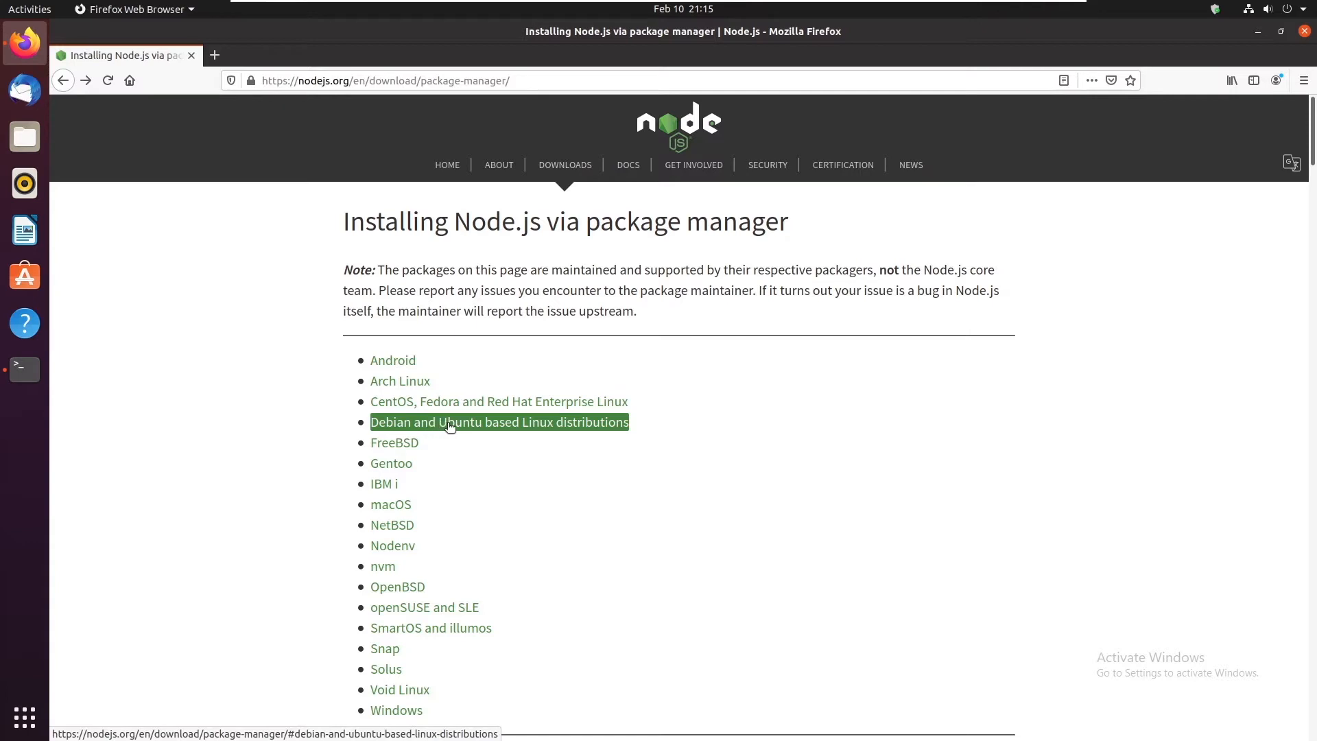
# Follow the Debian/Ubuntu link to the NodeSource Node.js binary distributions page
pyautogui.click(499, 422)
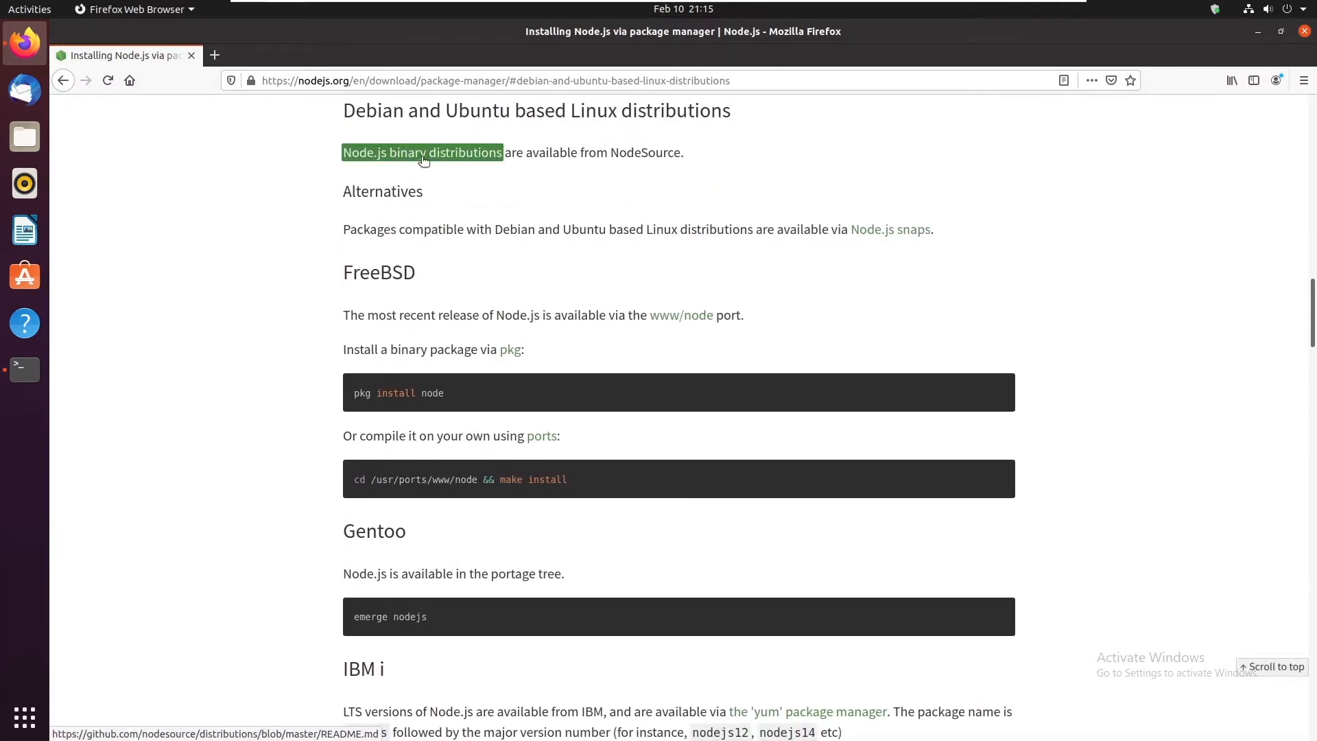
pyautogui.click(422, 152)
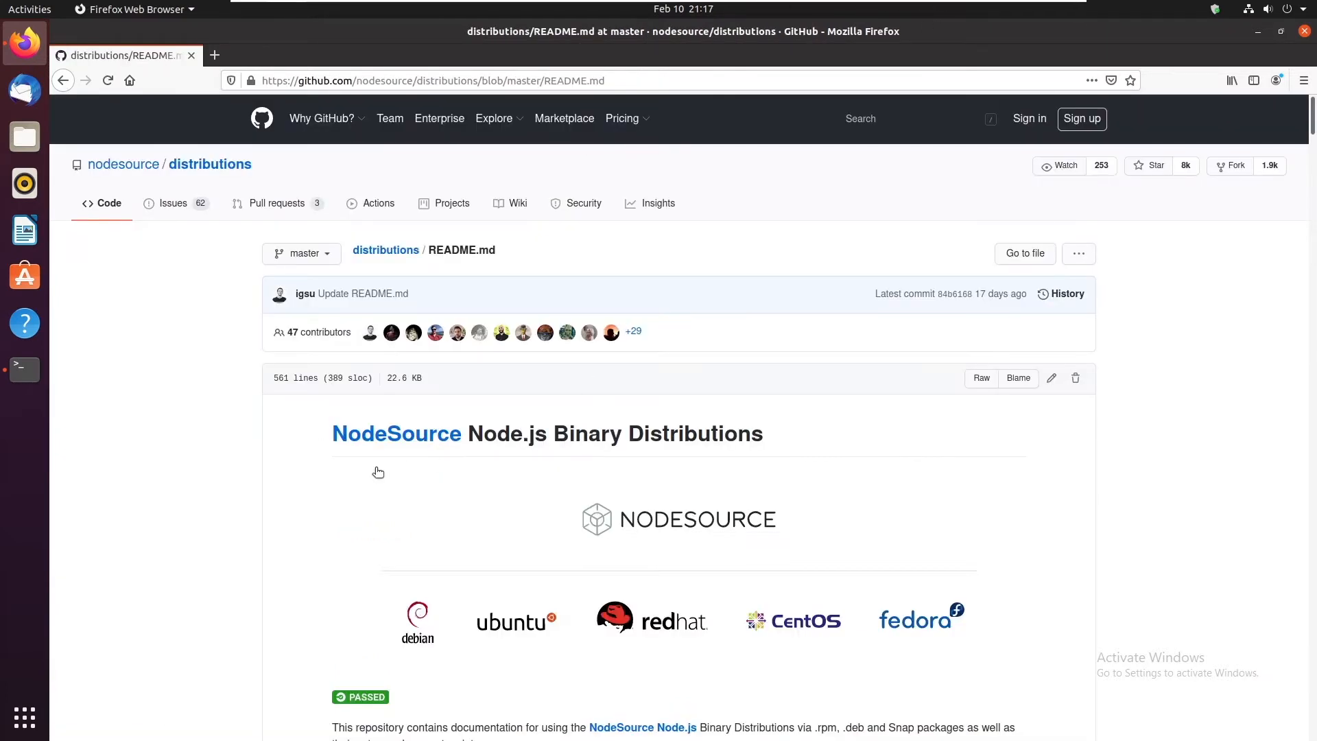
# Scroll the NodeSource README down to the Installation instructions section
pyautogui.scroll(-3)
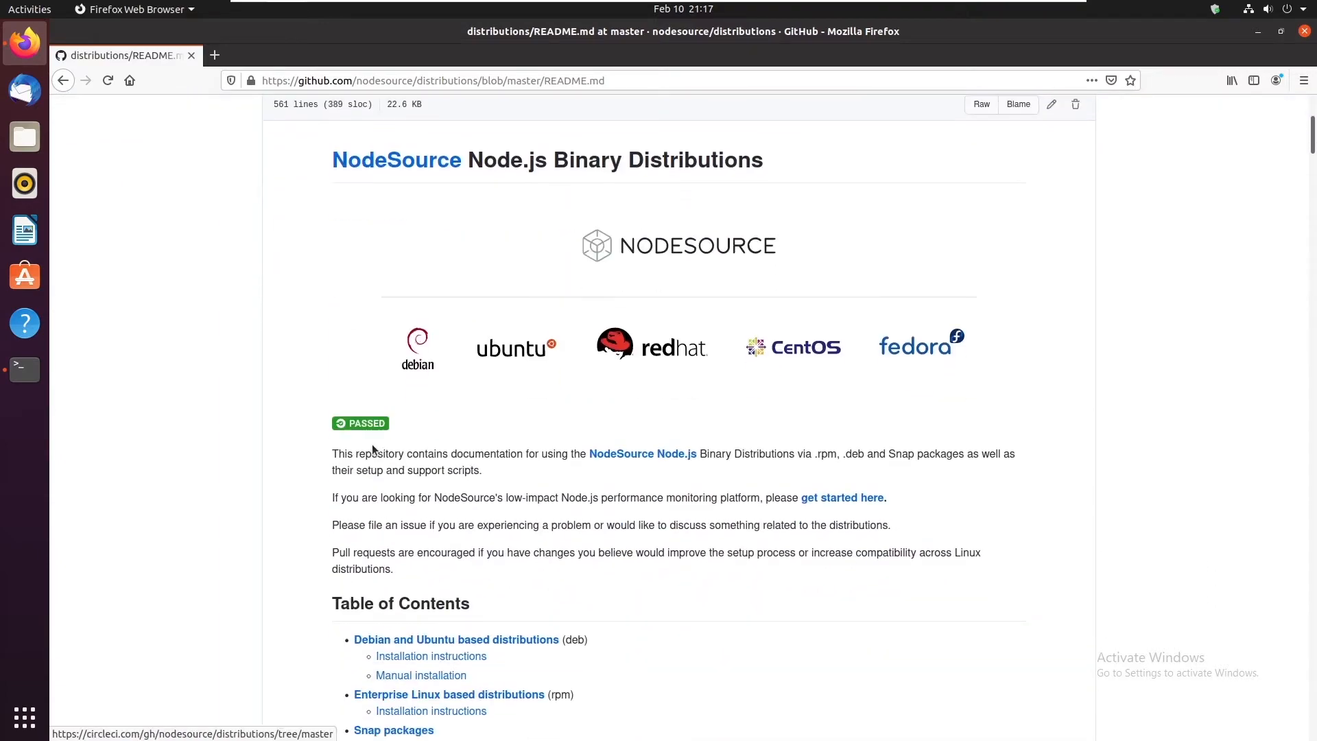
pyautogui.scroll(-3)
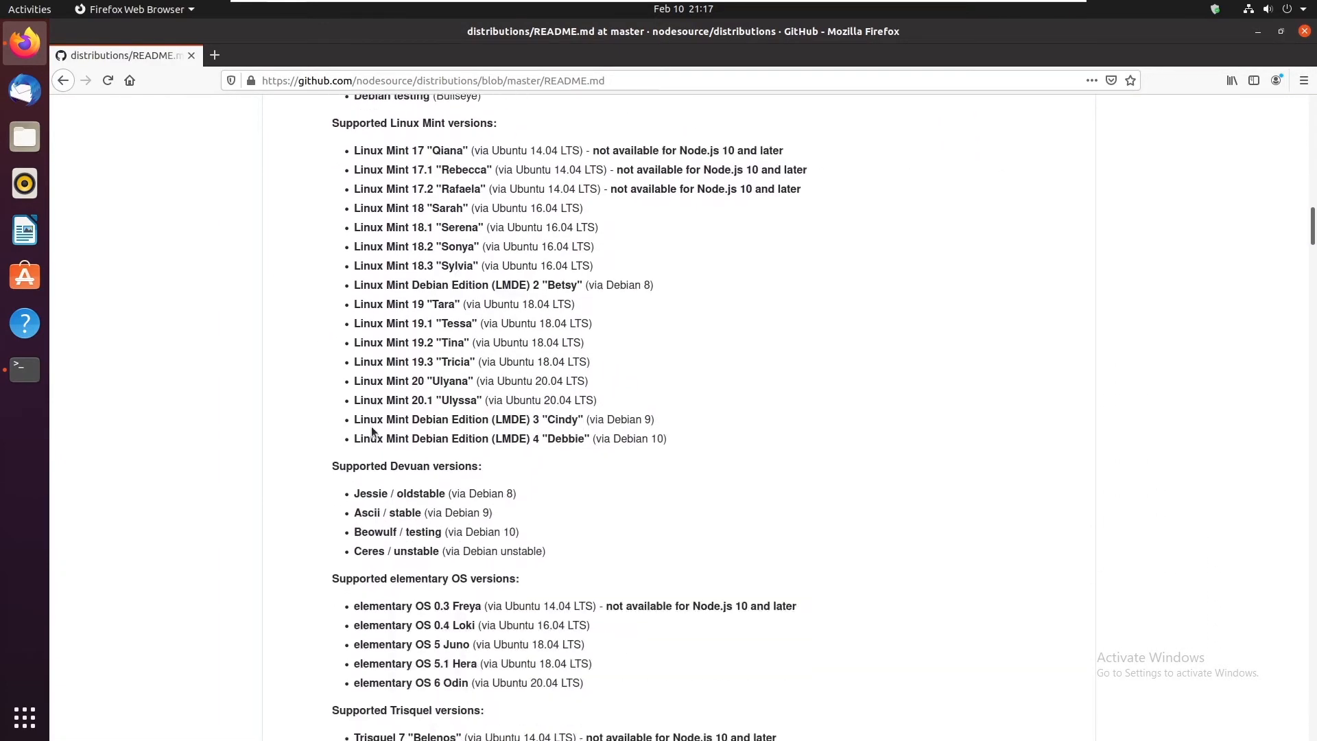
pyautogui.scroll(-3)
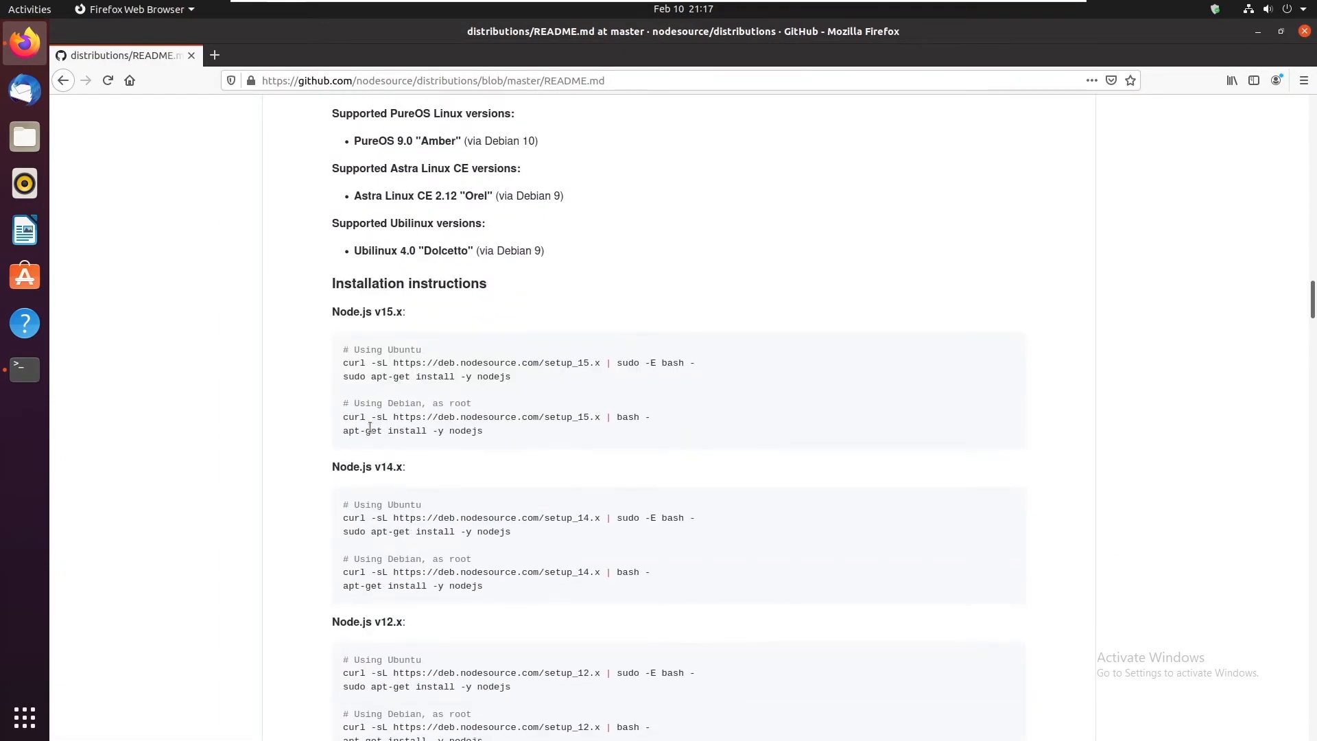
pyautogui.scroll(-3)
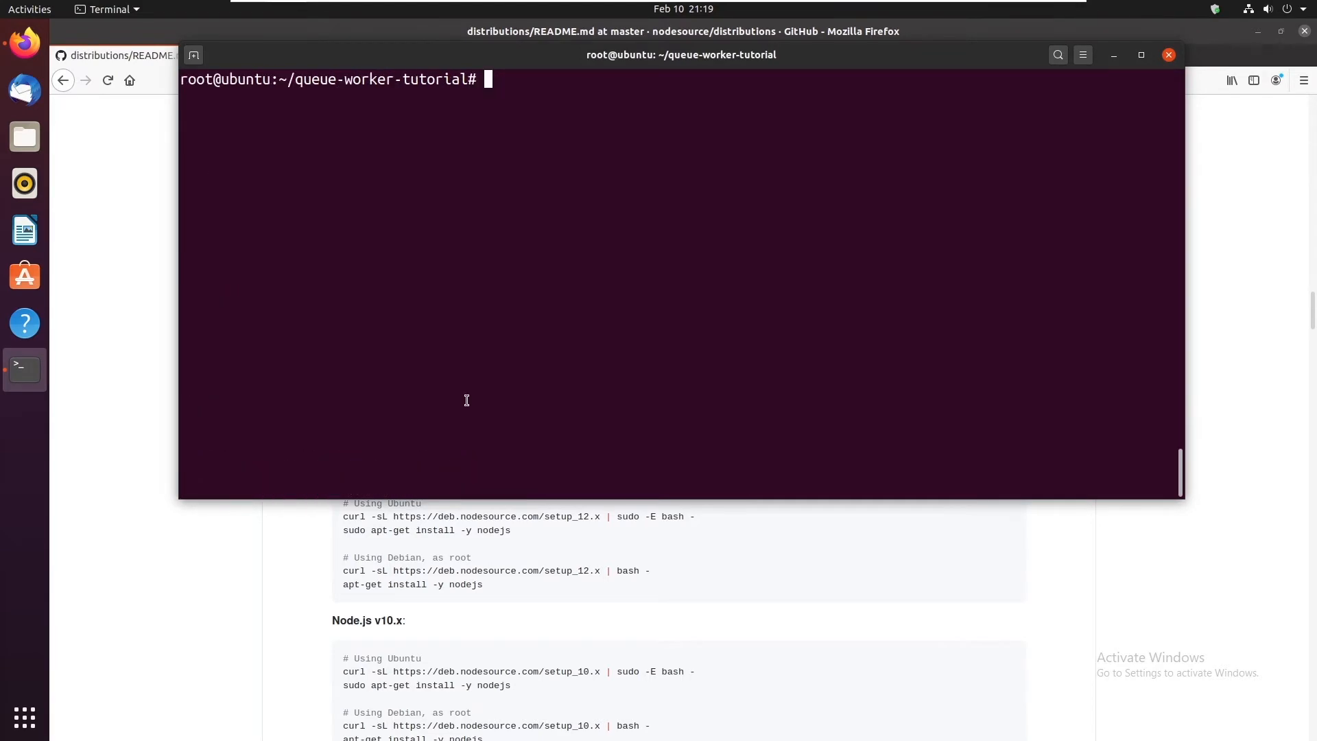
pyautogui.moveTo(420, 215)
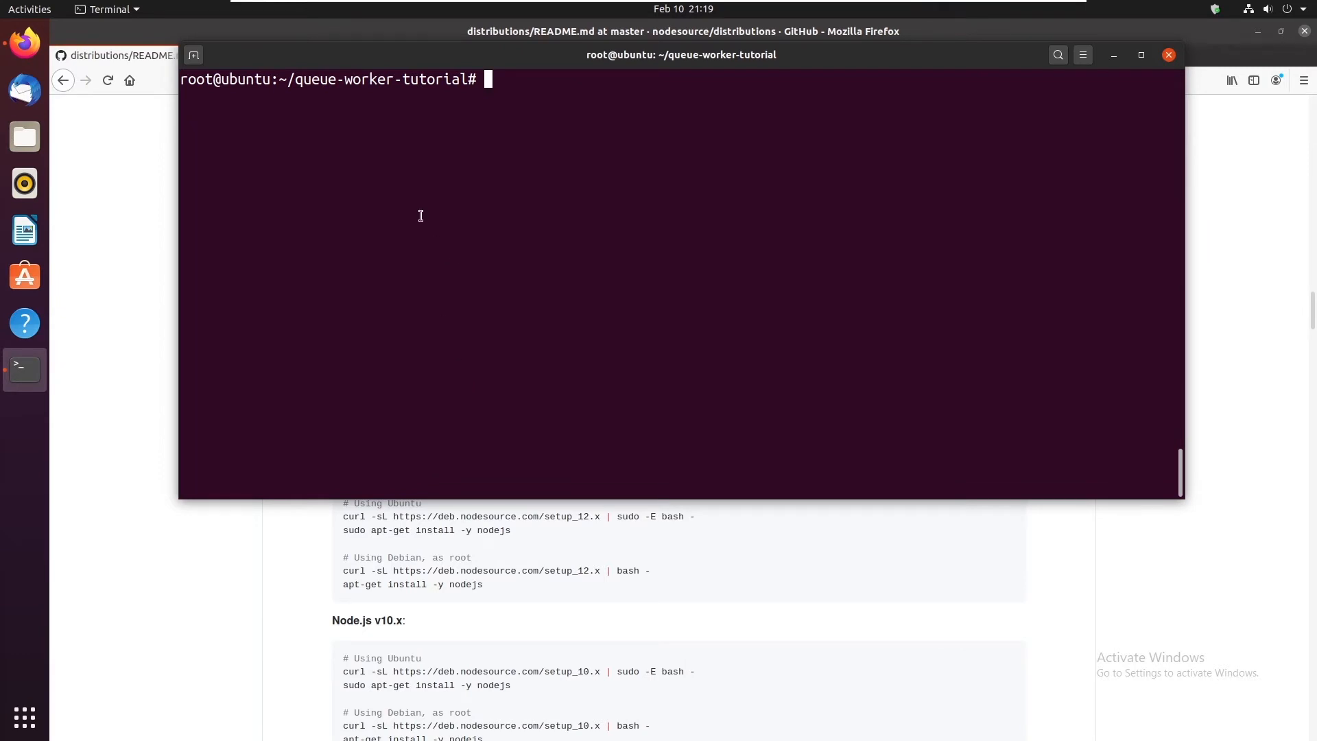
# Install pm2 globally with npm install -g pm2
pyautogui.write('npm')
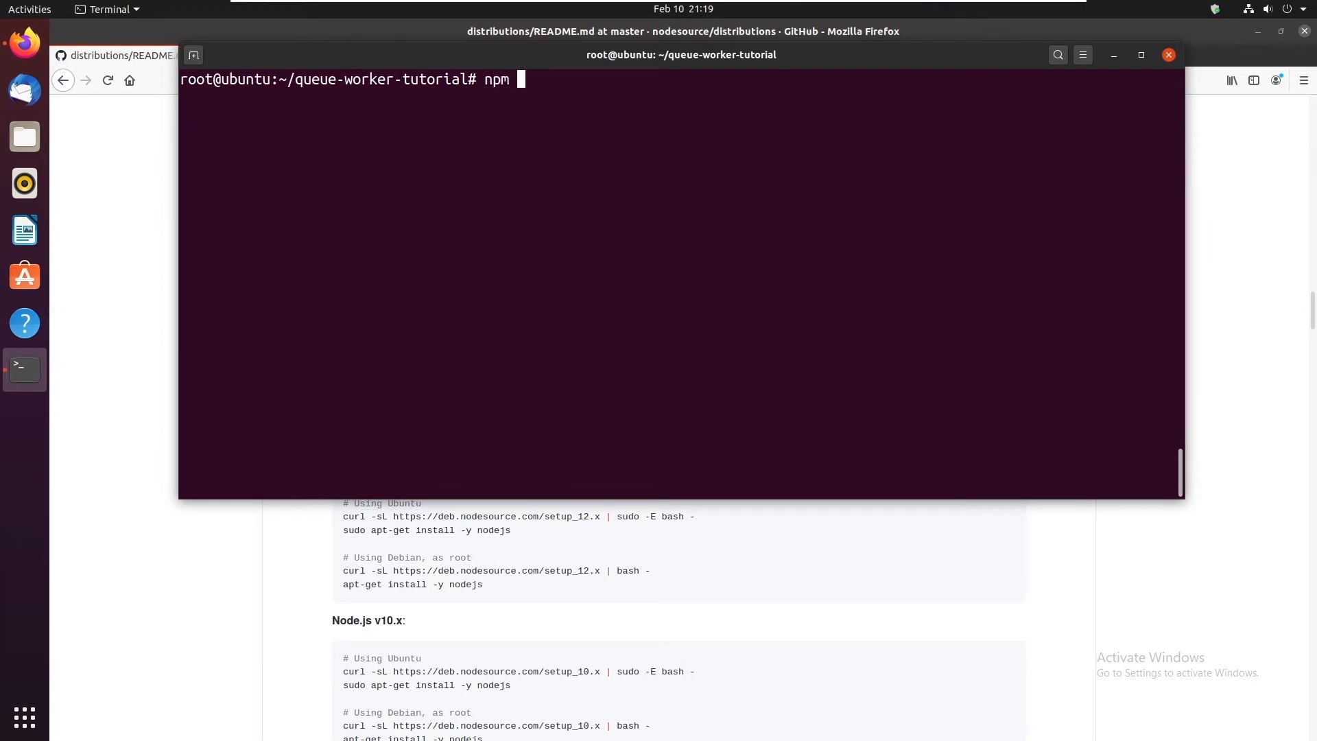
pyautogui.write('install')
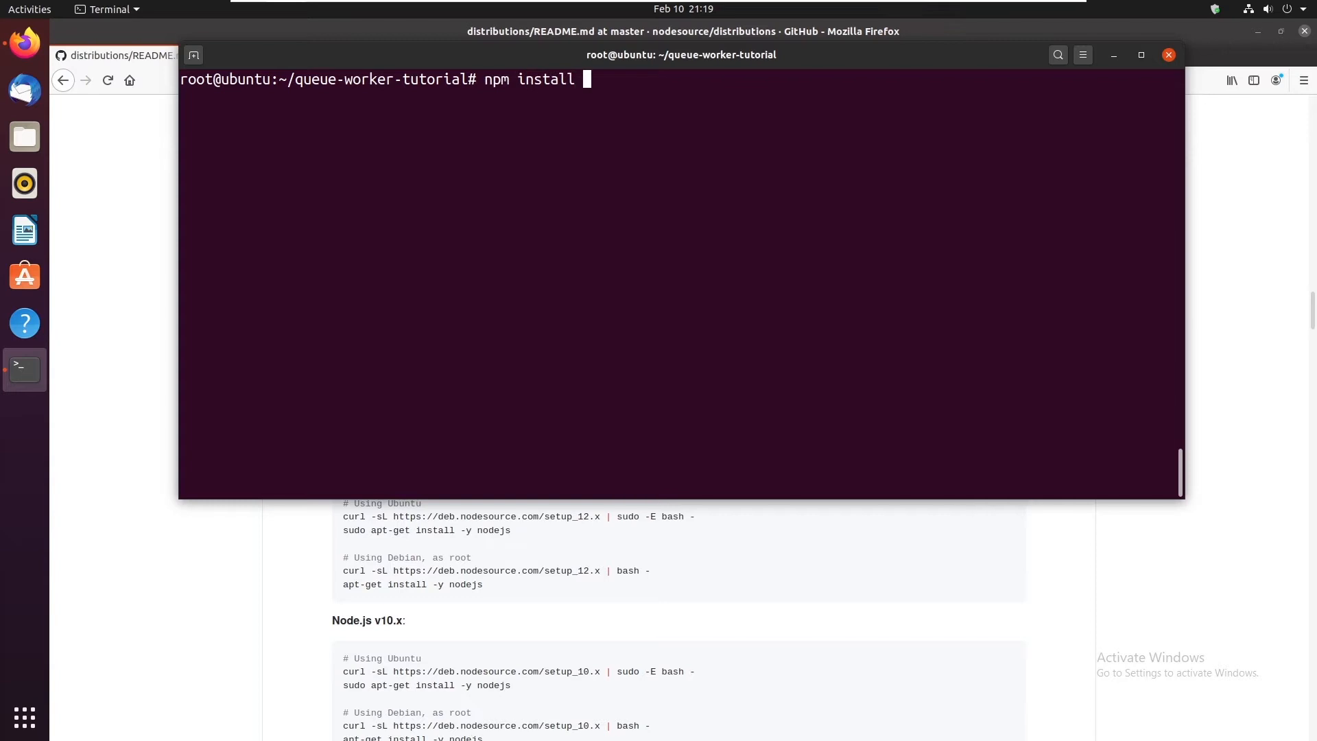
pyautogui.write('-g pm2')
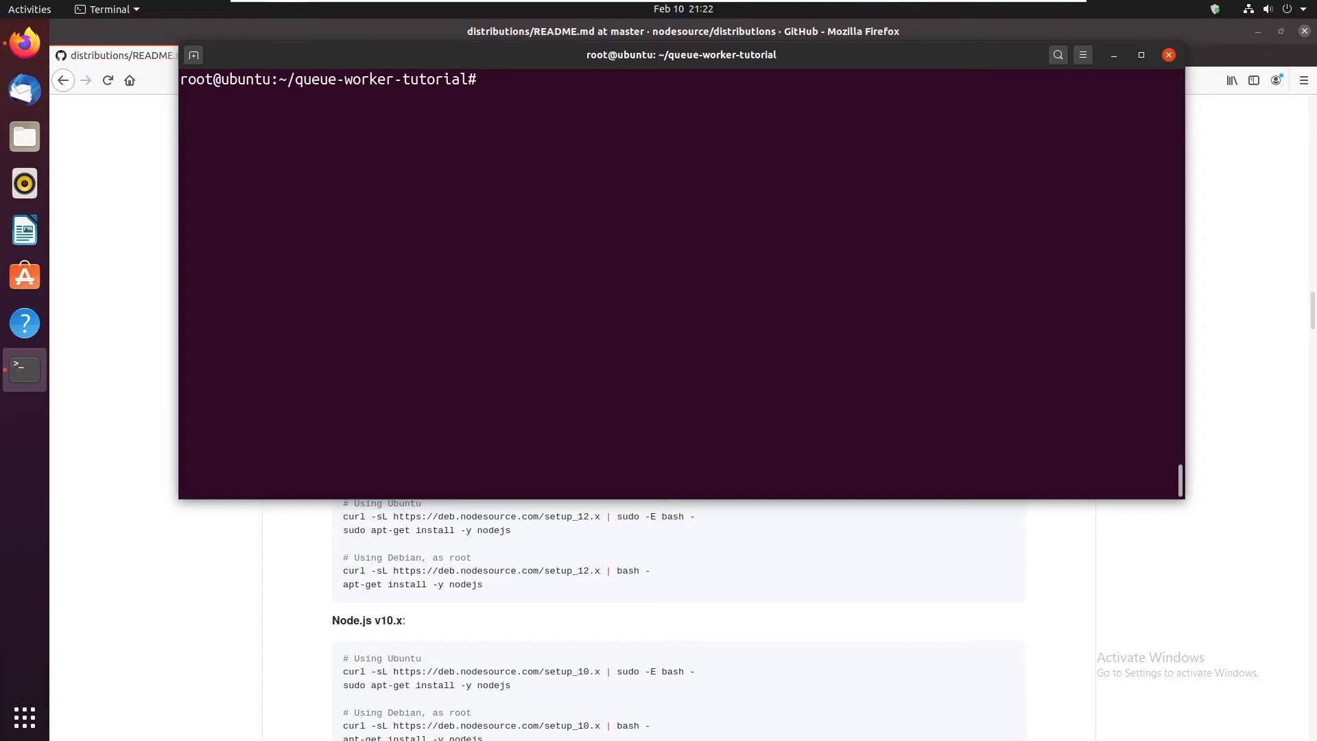
# Create queue-worker.yml in vim and begin the apps: list
pyautogui.write('vim')
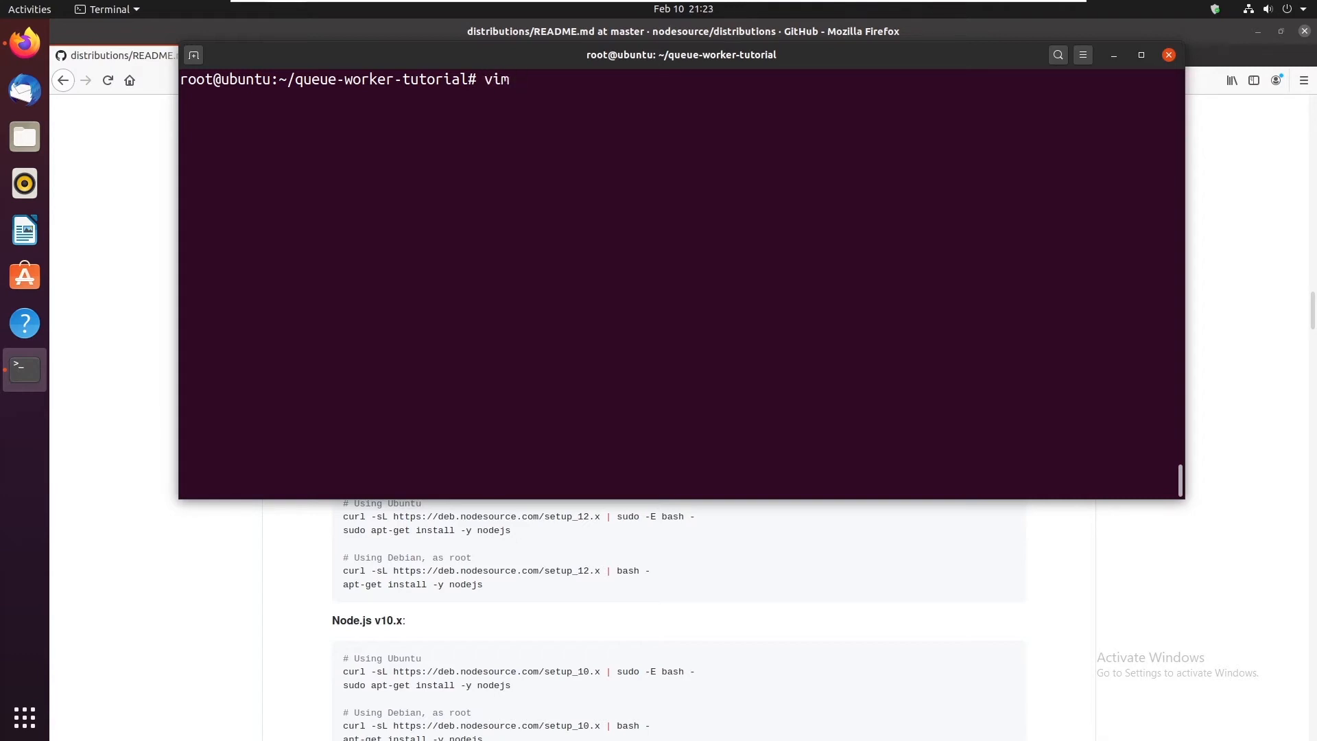
pyautogui.write('queue')
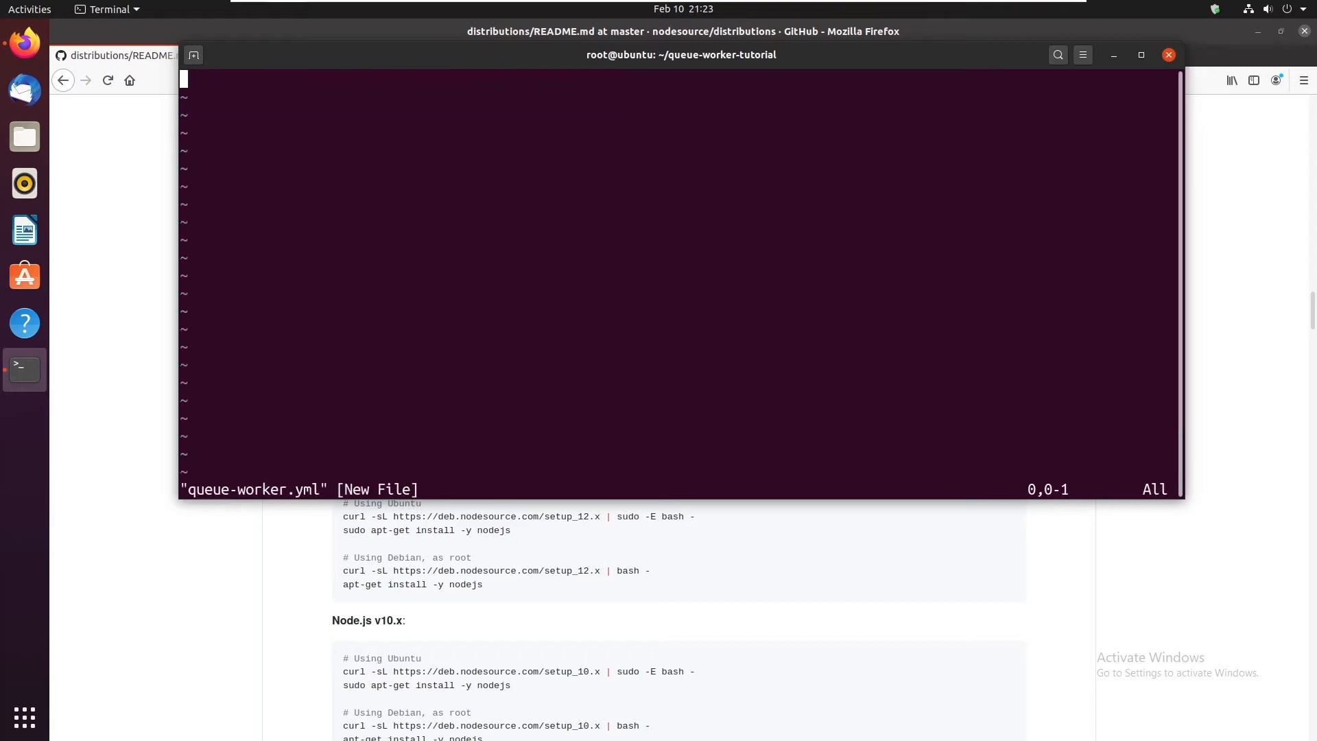
pyautogui.press('i')
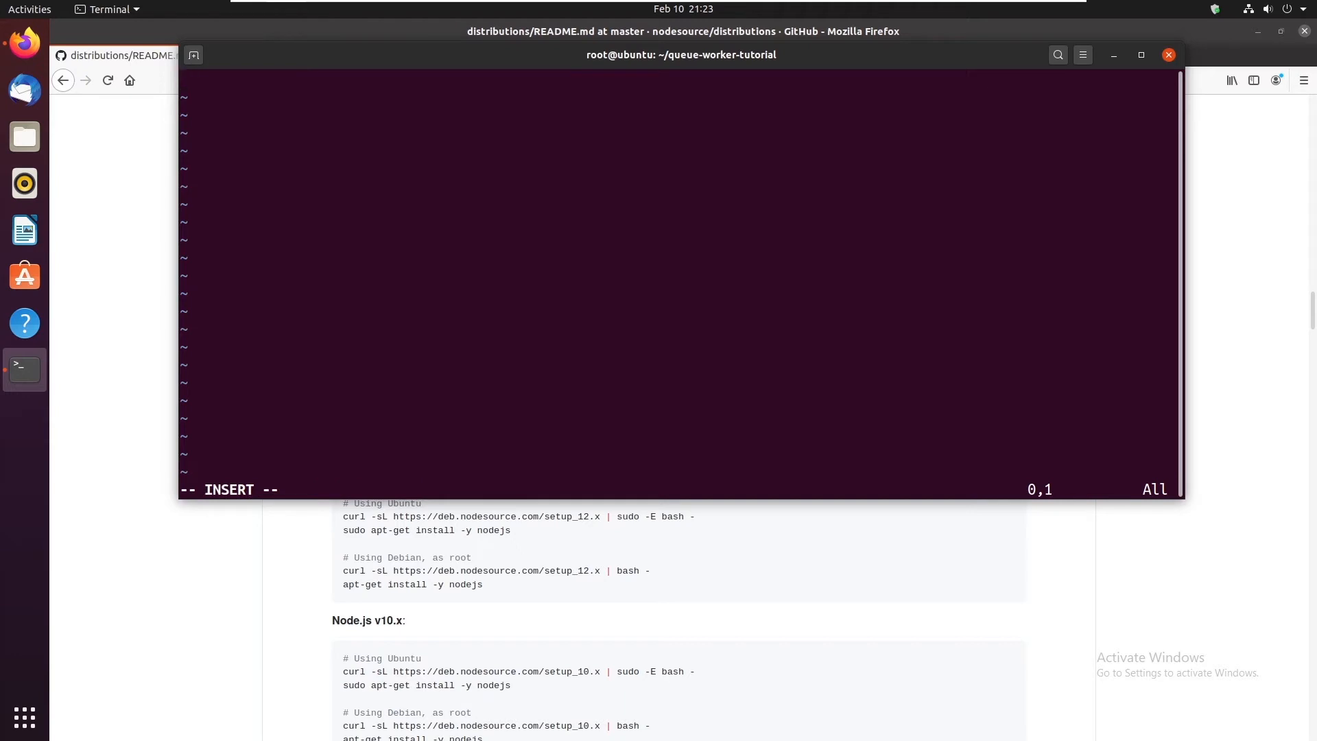
pyautogui.write('apps:')
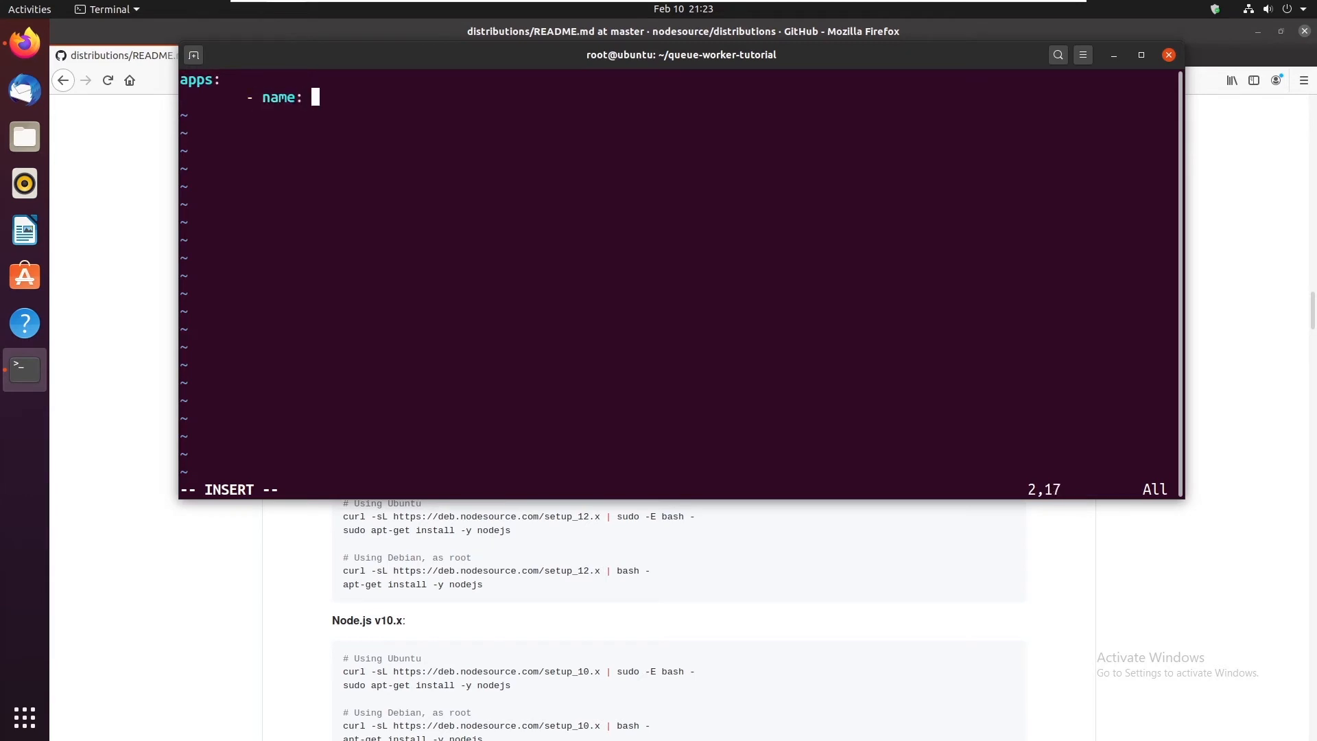
# Define app ebp-queue-worker with script artisan, exec_mode fork and interpreter php
pyautogui.write('ebp-queue-')
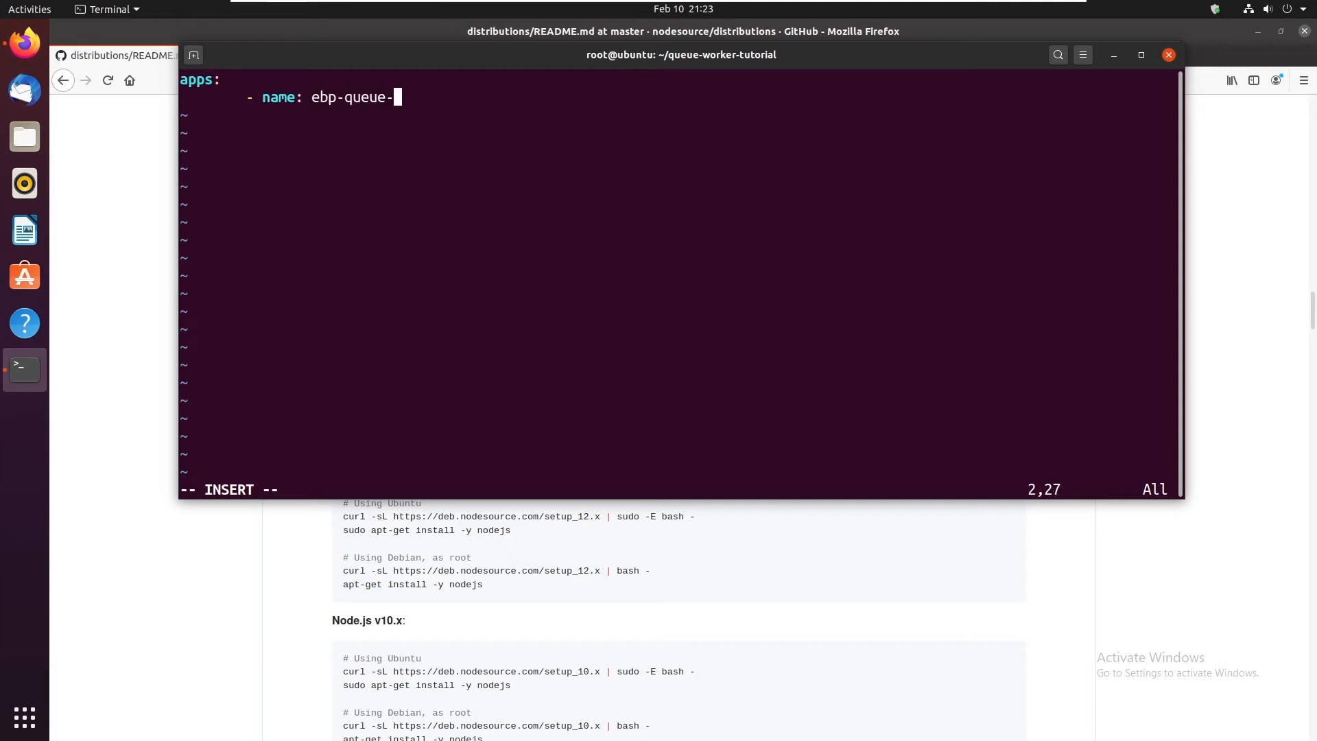
pyautogui.write('worker')
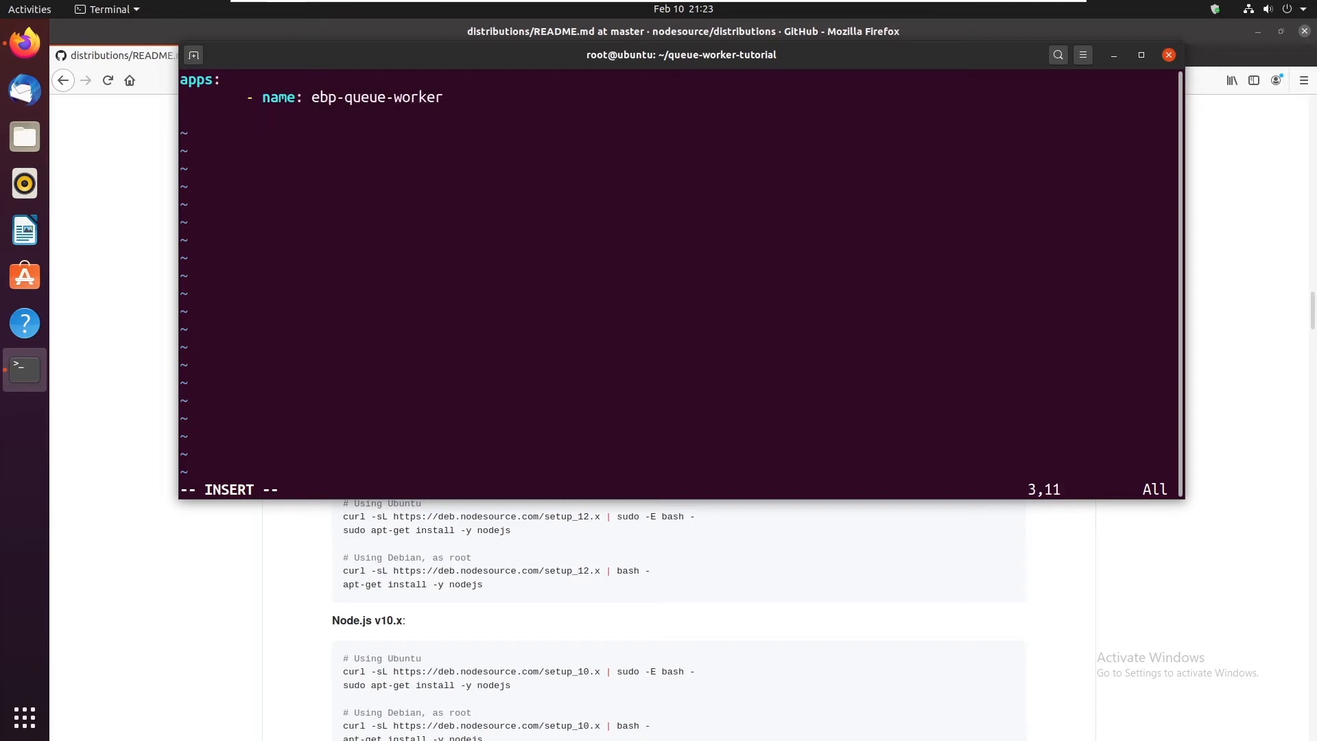
pyautogui.write('script:')
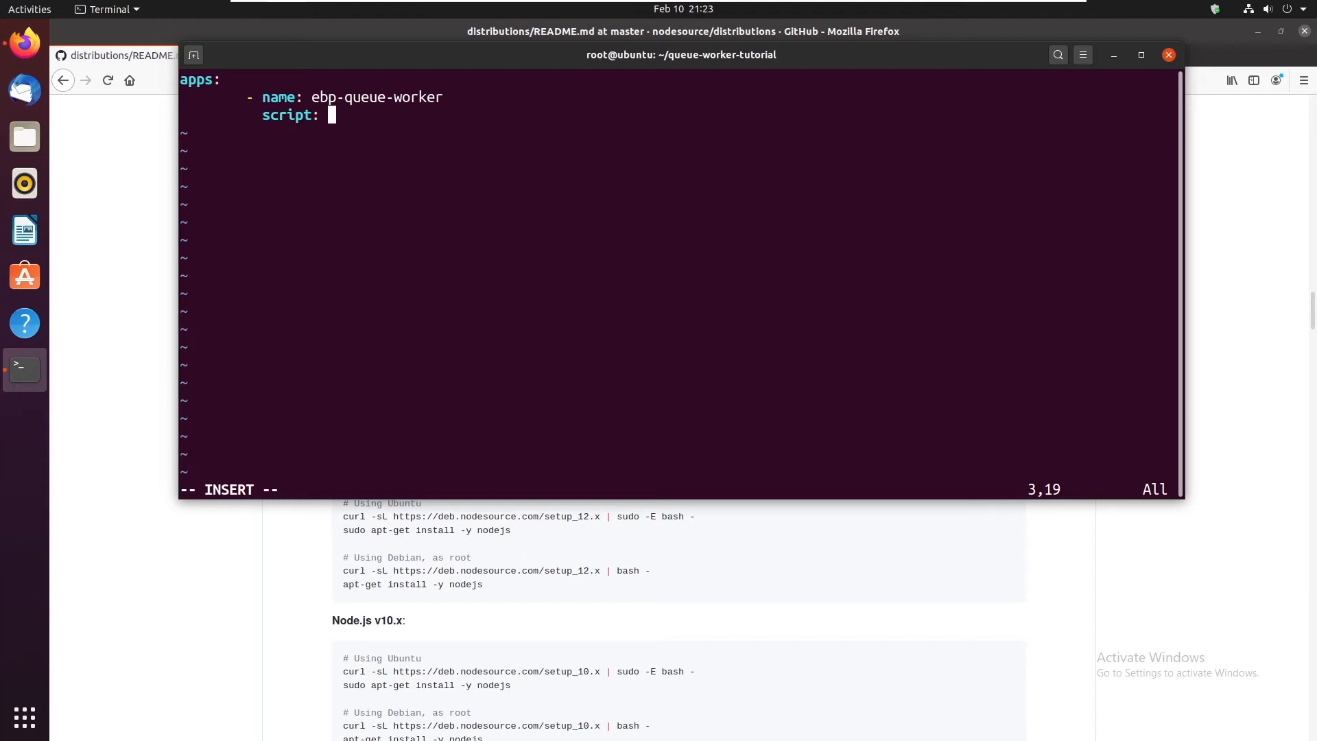
pyautogui.write('artisan')
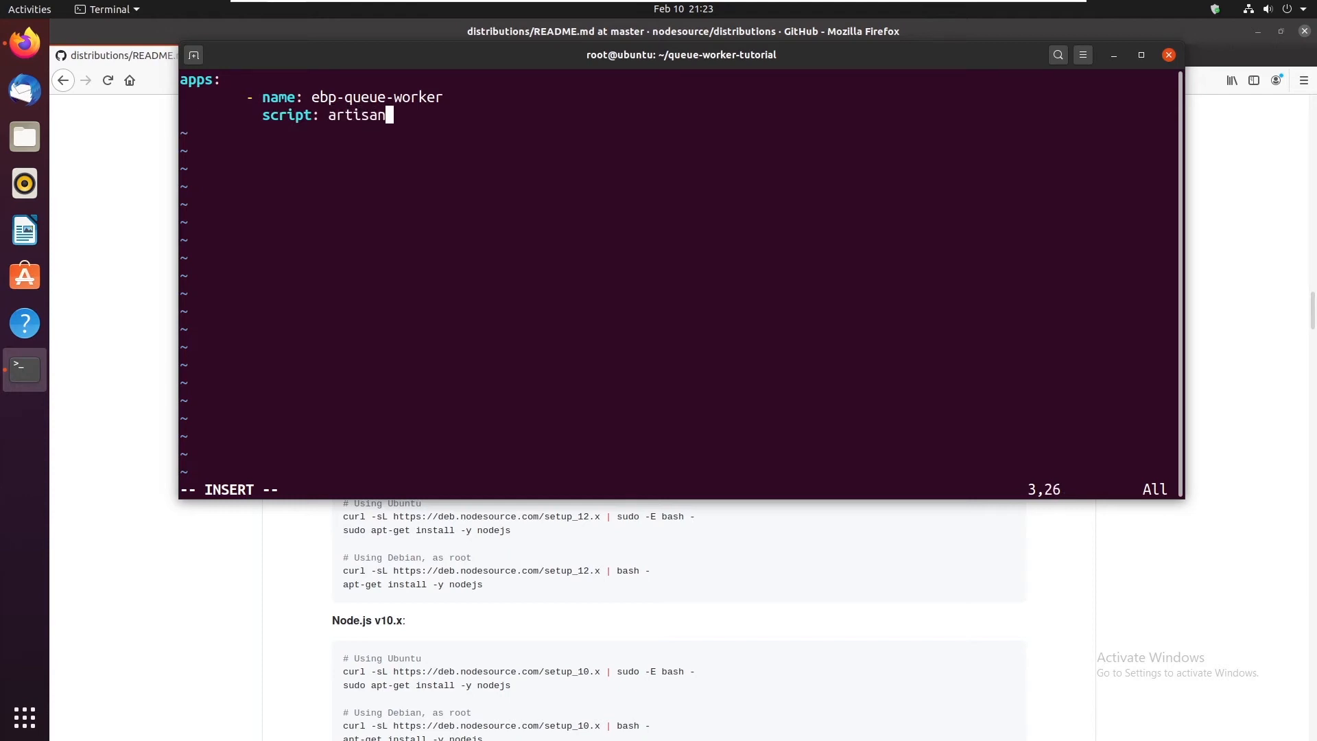
pyautogui.write('exec')
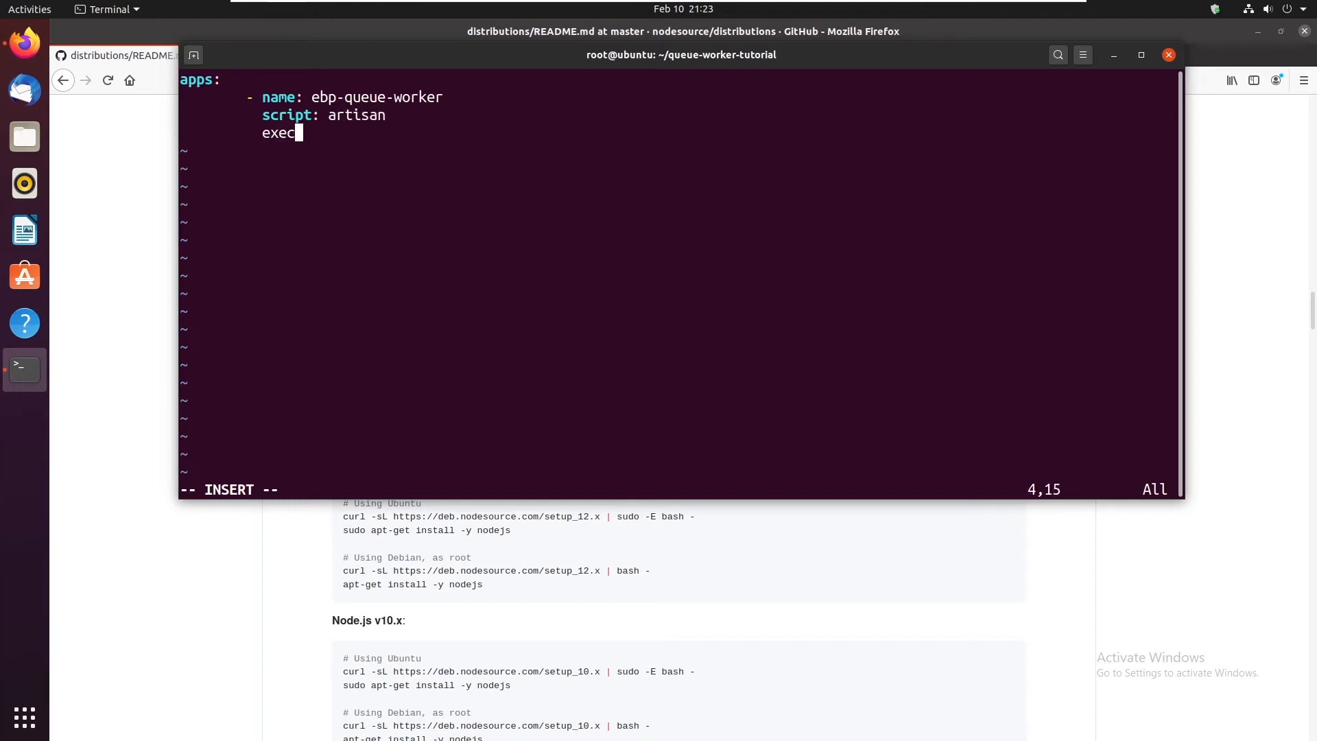
pyautogui.write('_mode:')
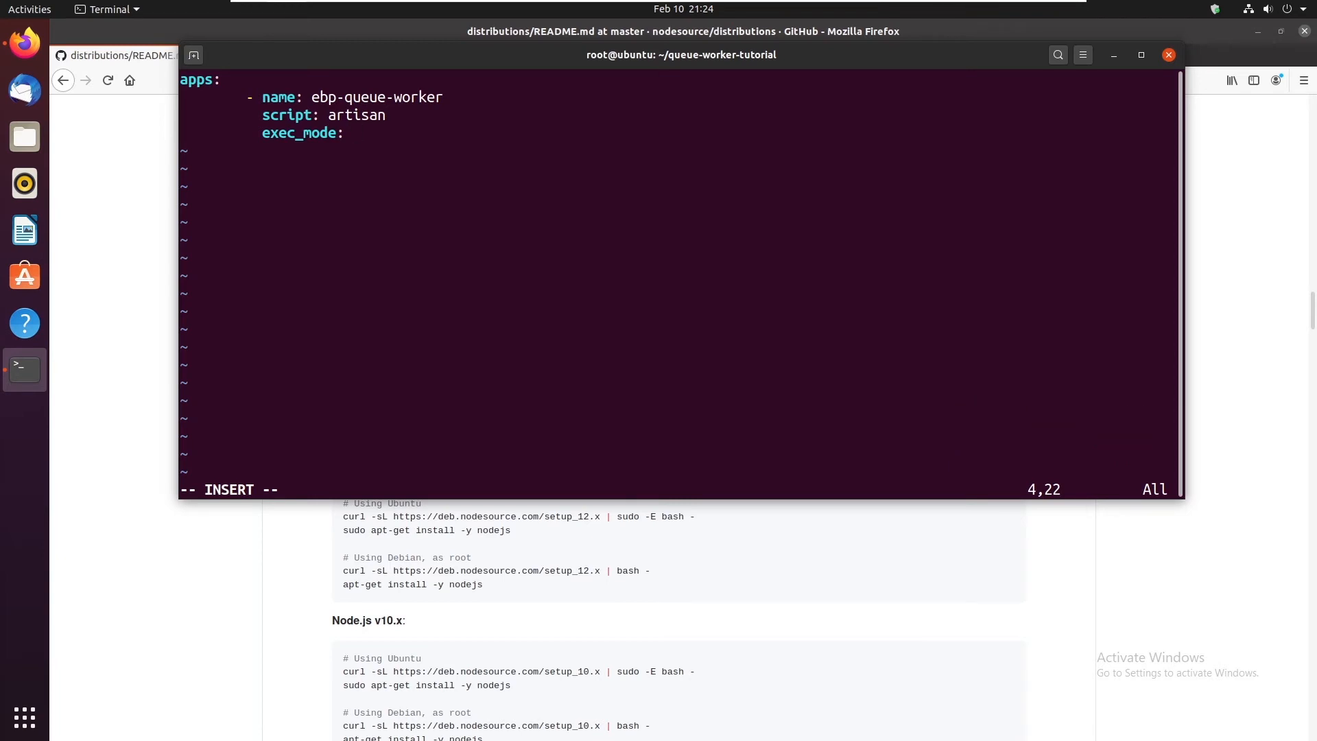
pyautogui.write('fork')
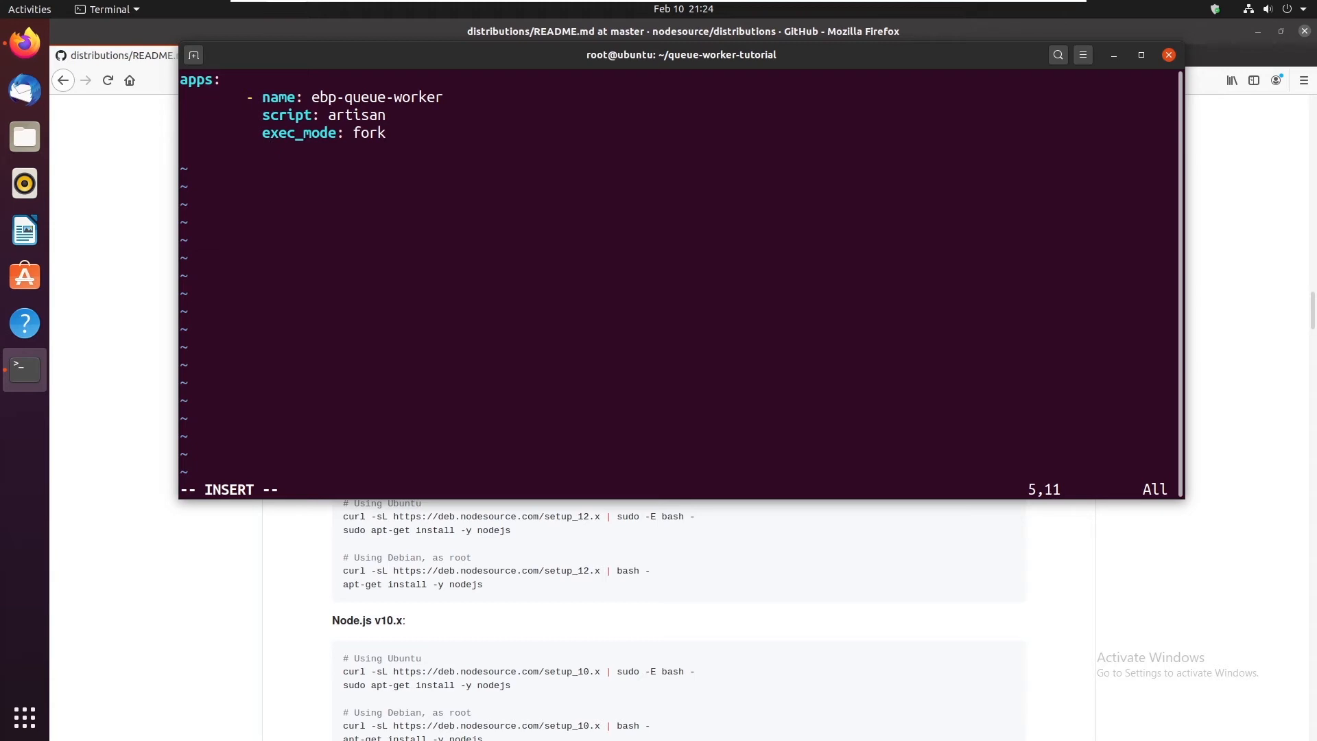
pyautogui.write('inter')
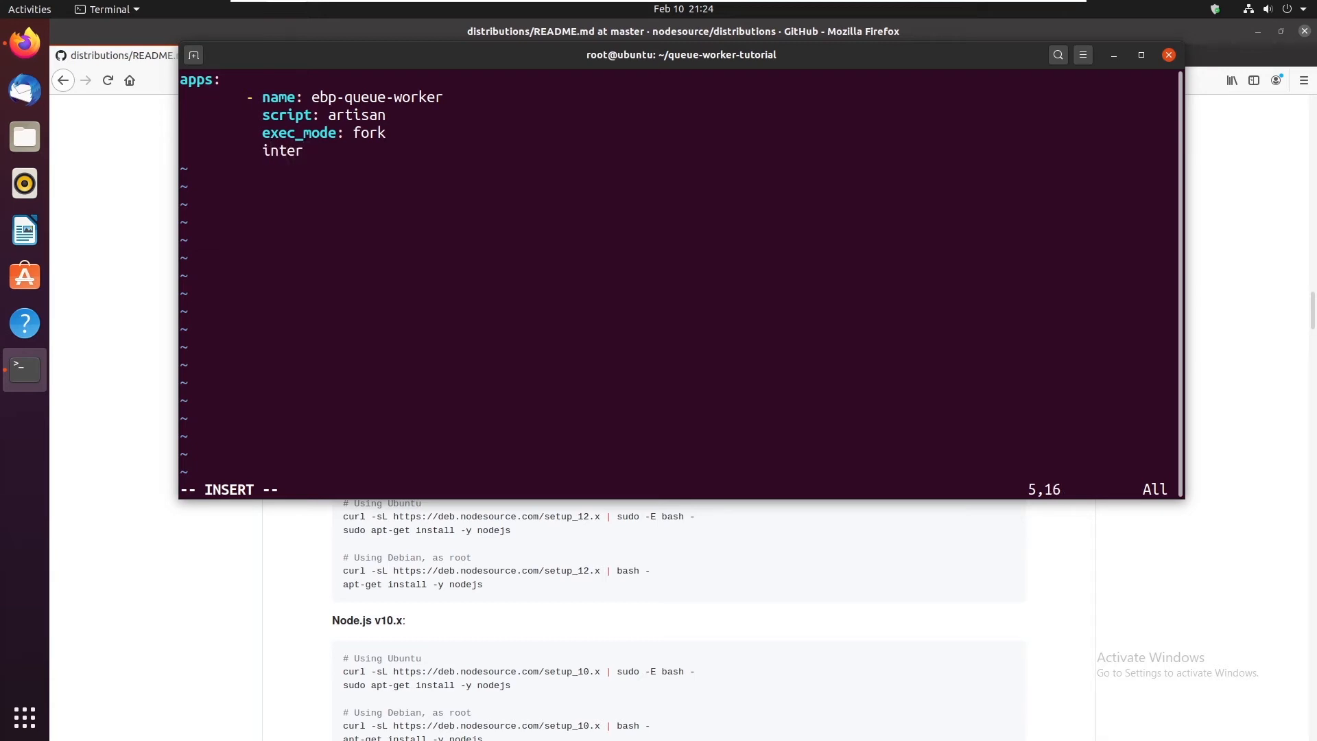
pyautogui.write('preter:')
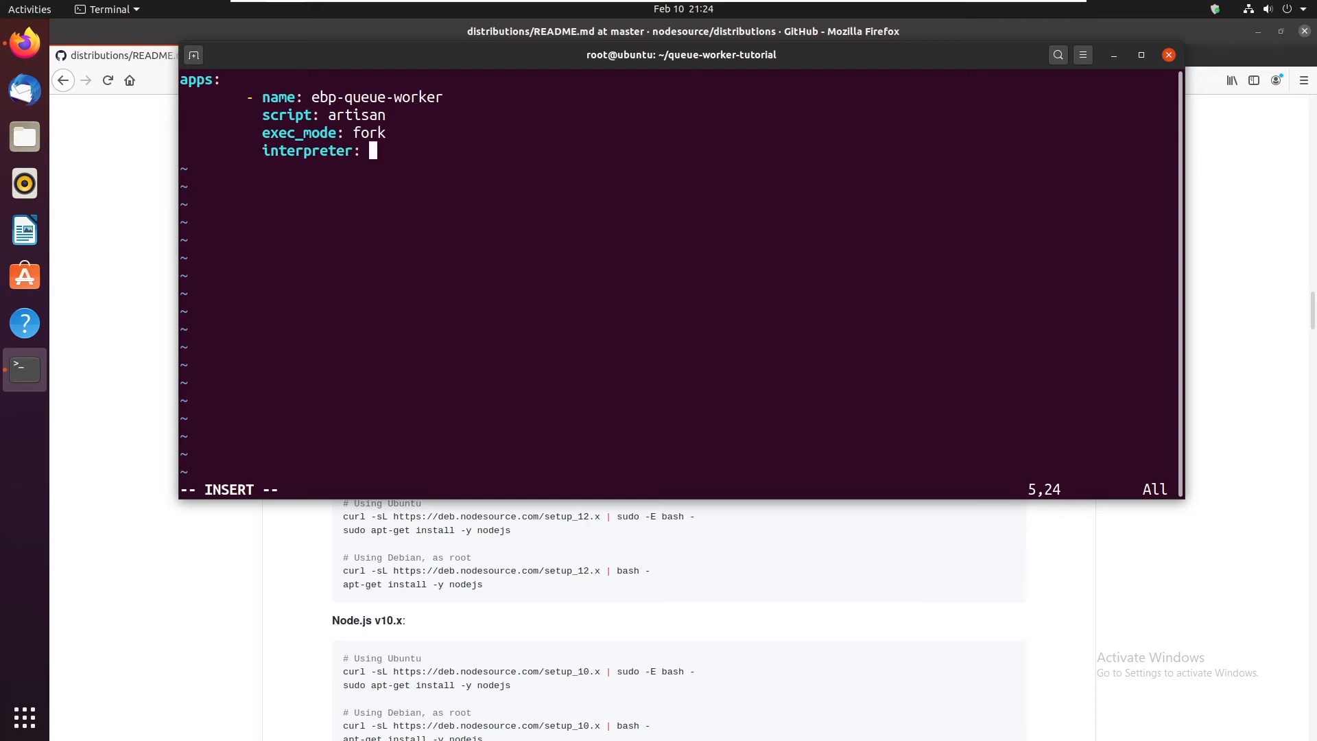
pyautogui.write('php')
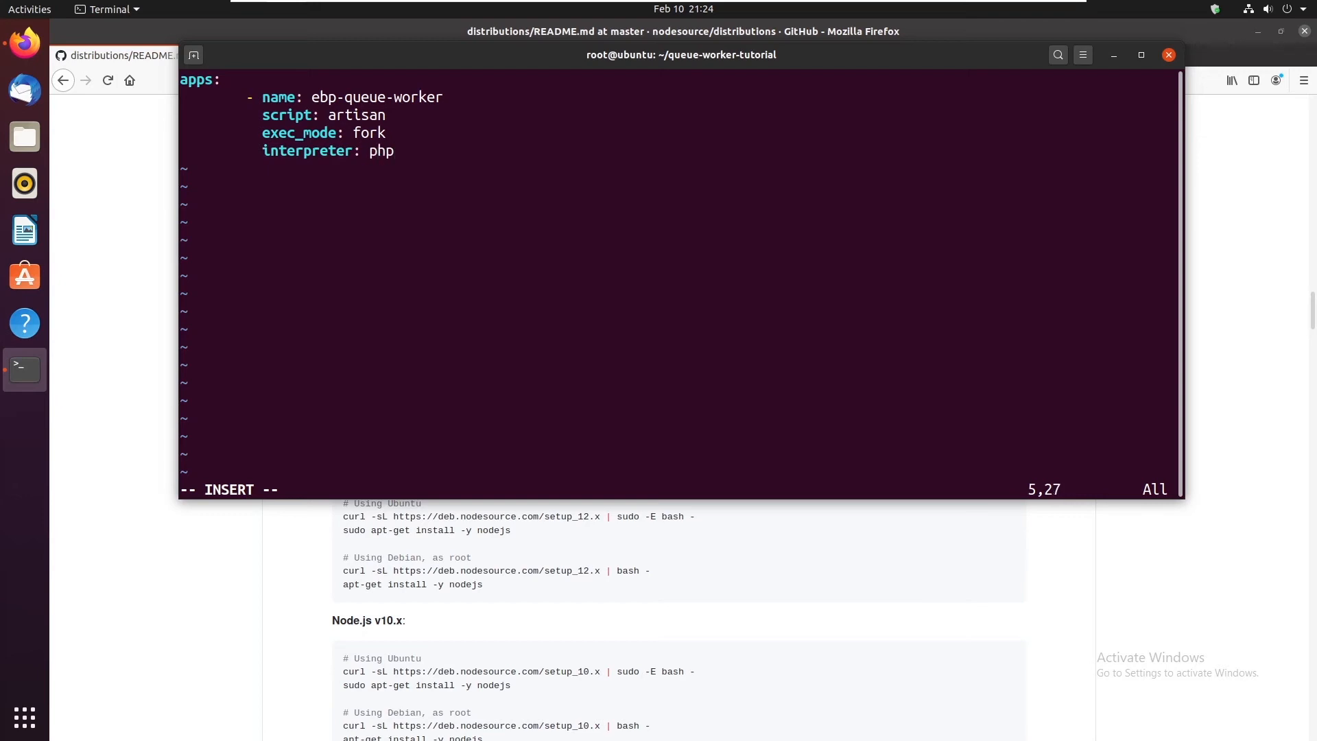
pyautogui.moveTo(414, 152)
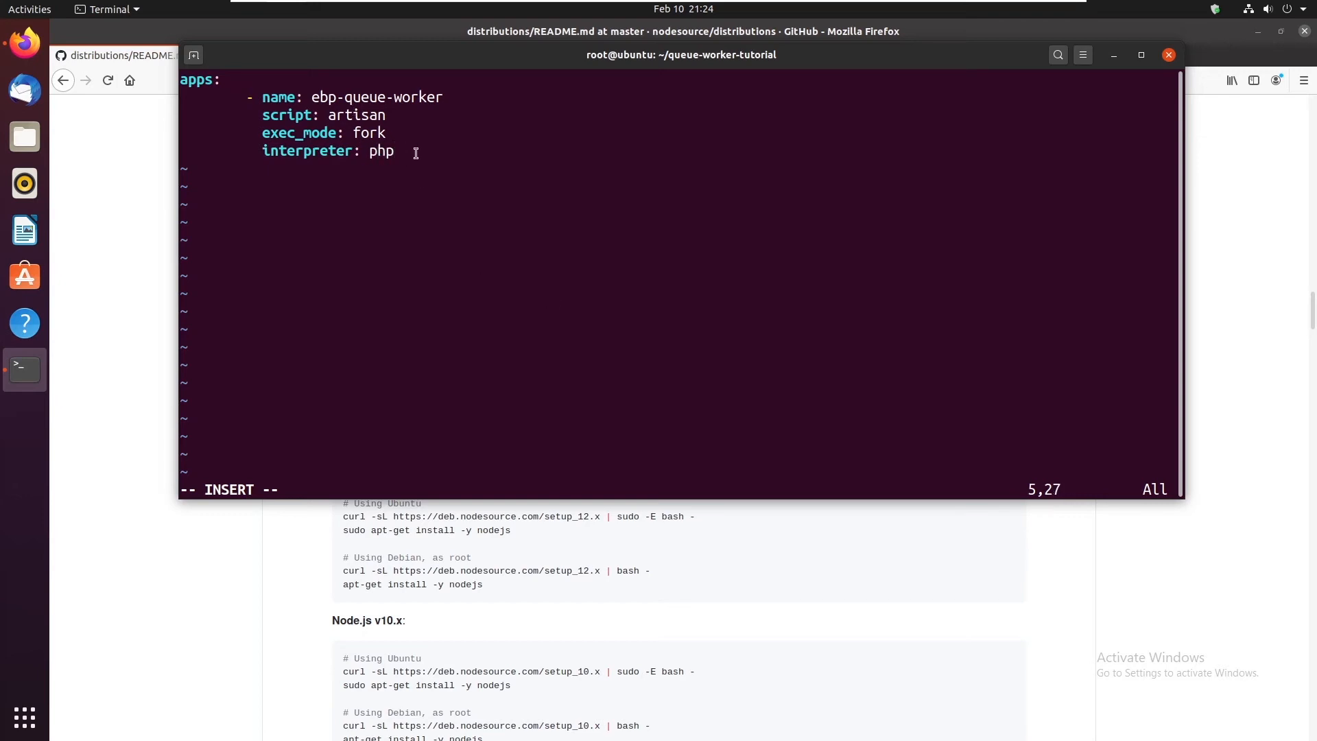
# Add args queue:work, --tries=5 and --sleep=1 to the app
pyautogui.write('args:')
pyautogui.write('- q')
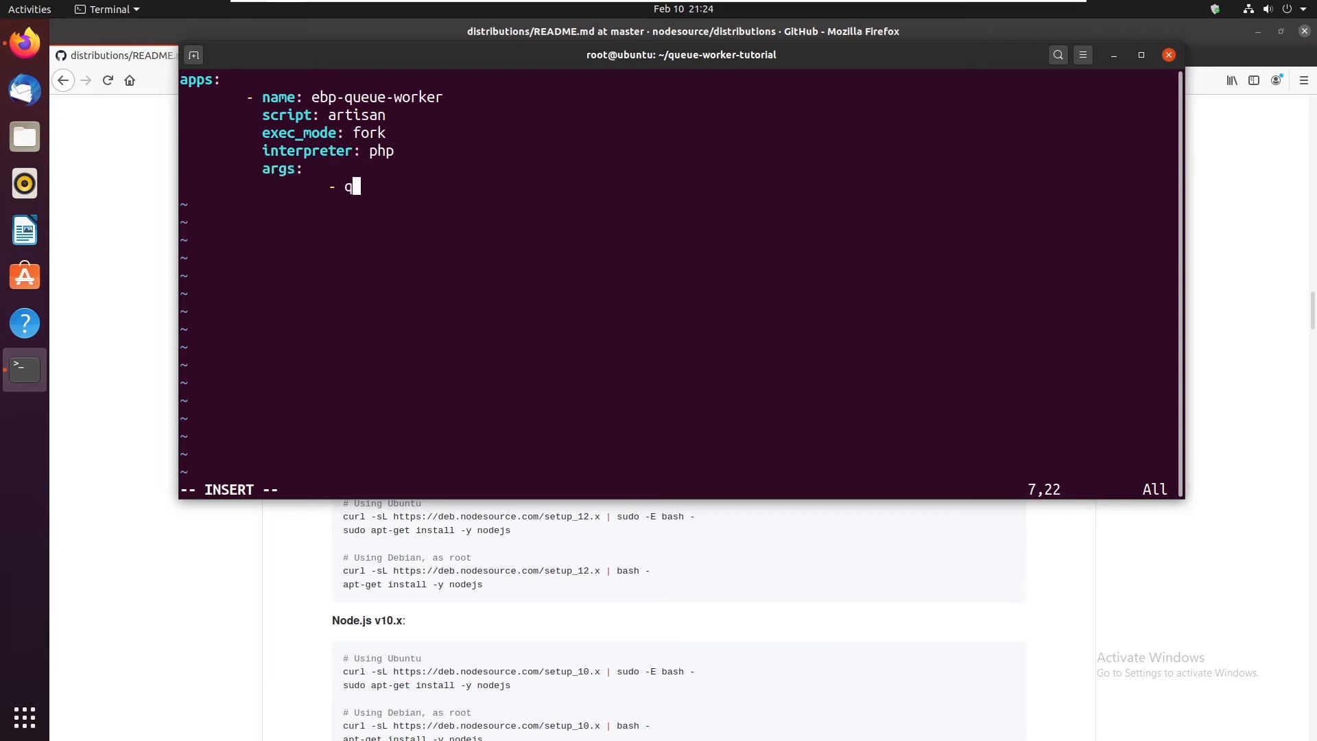
pyautogui.write('ueue:work')
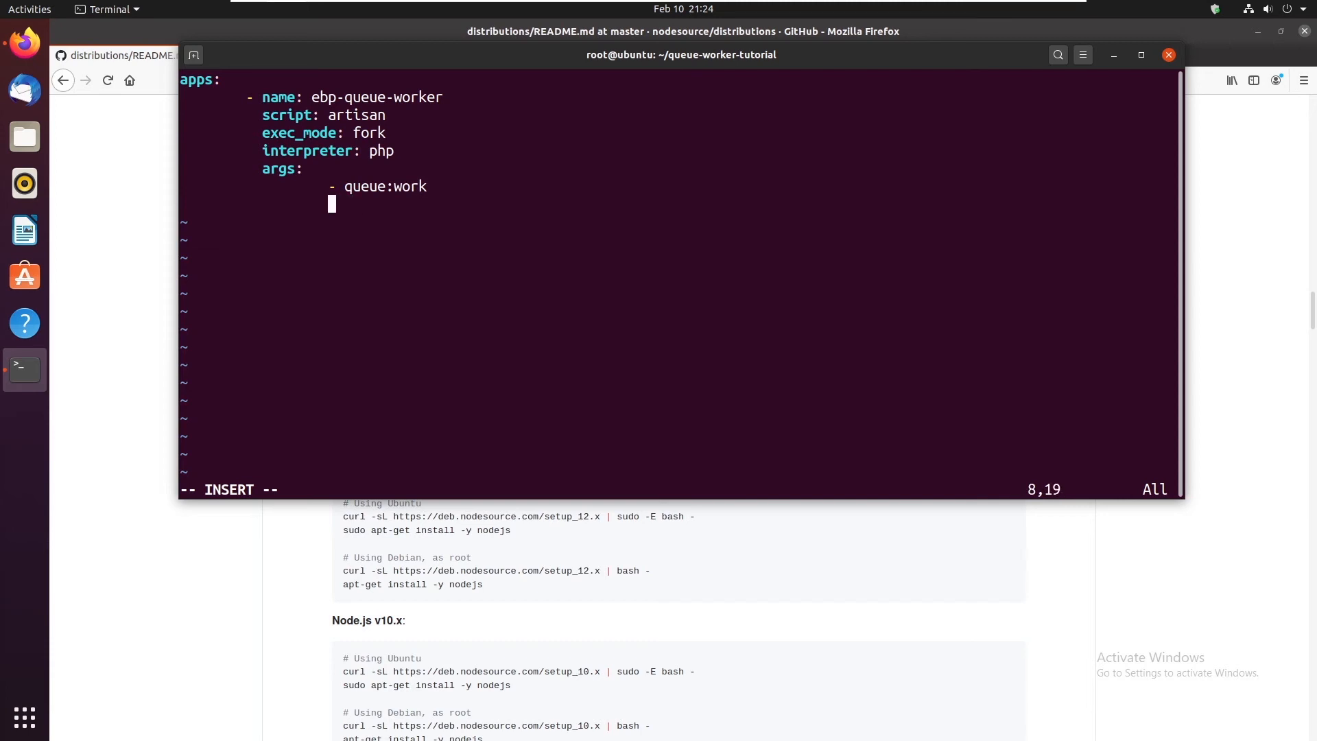
pyautogui.write('- --t')
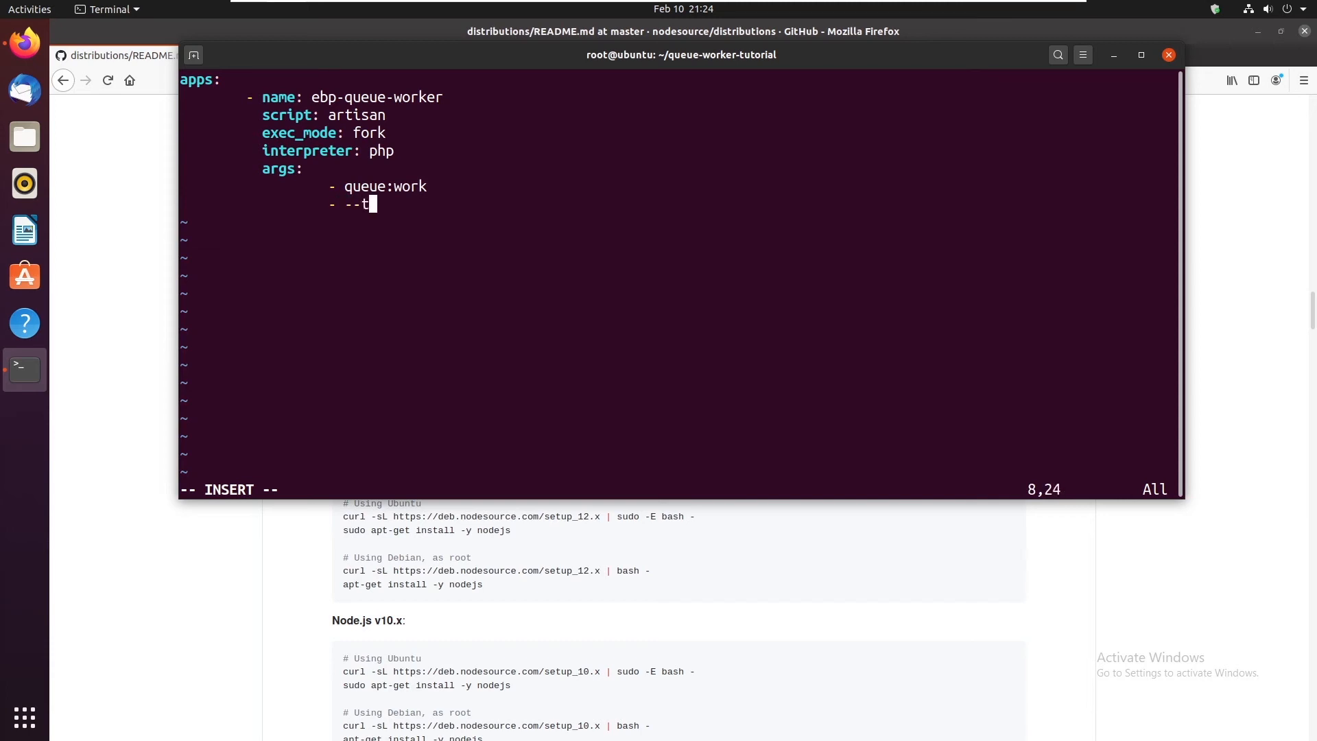
pyautogui.write('ries=5')
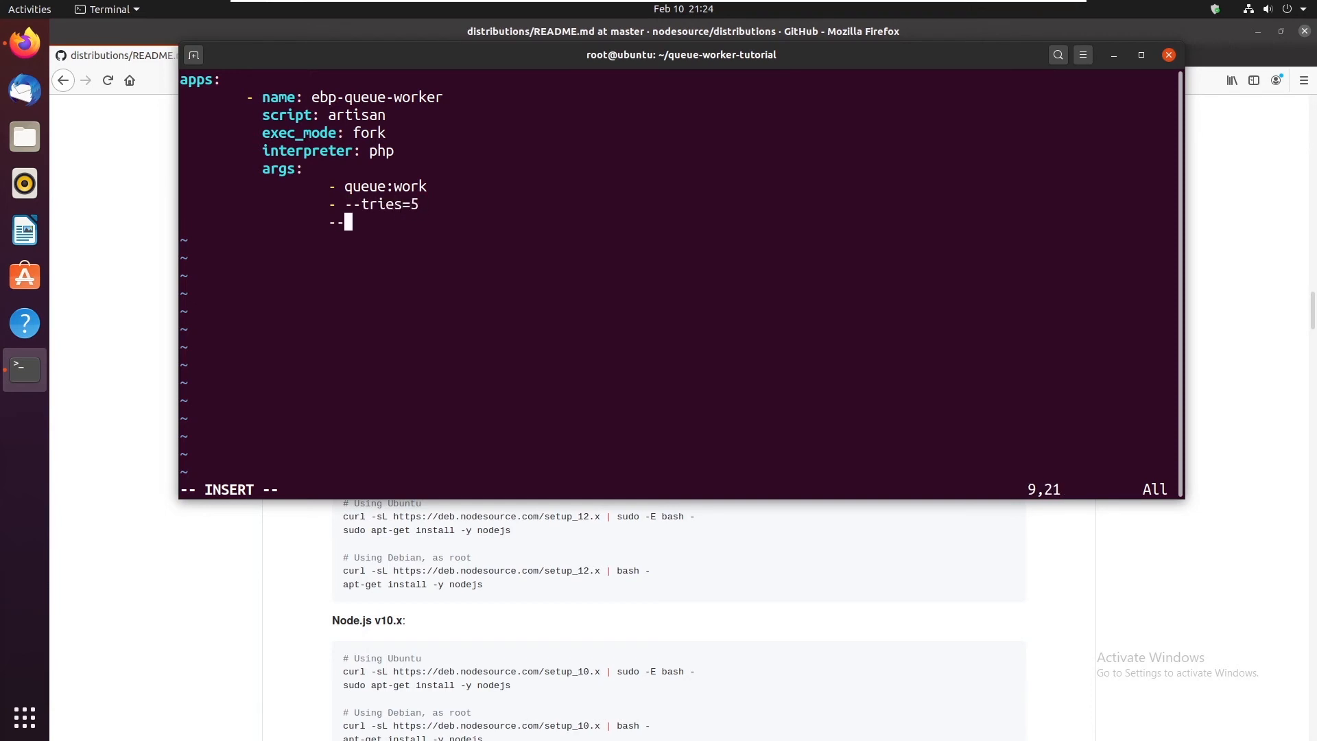
pyautogui.write('-')
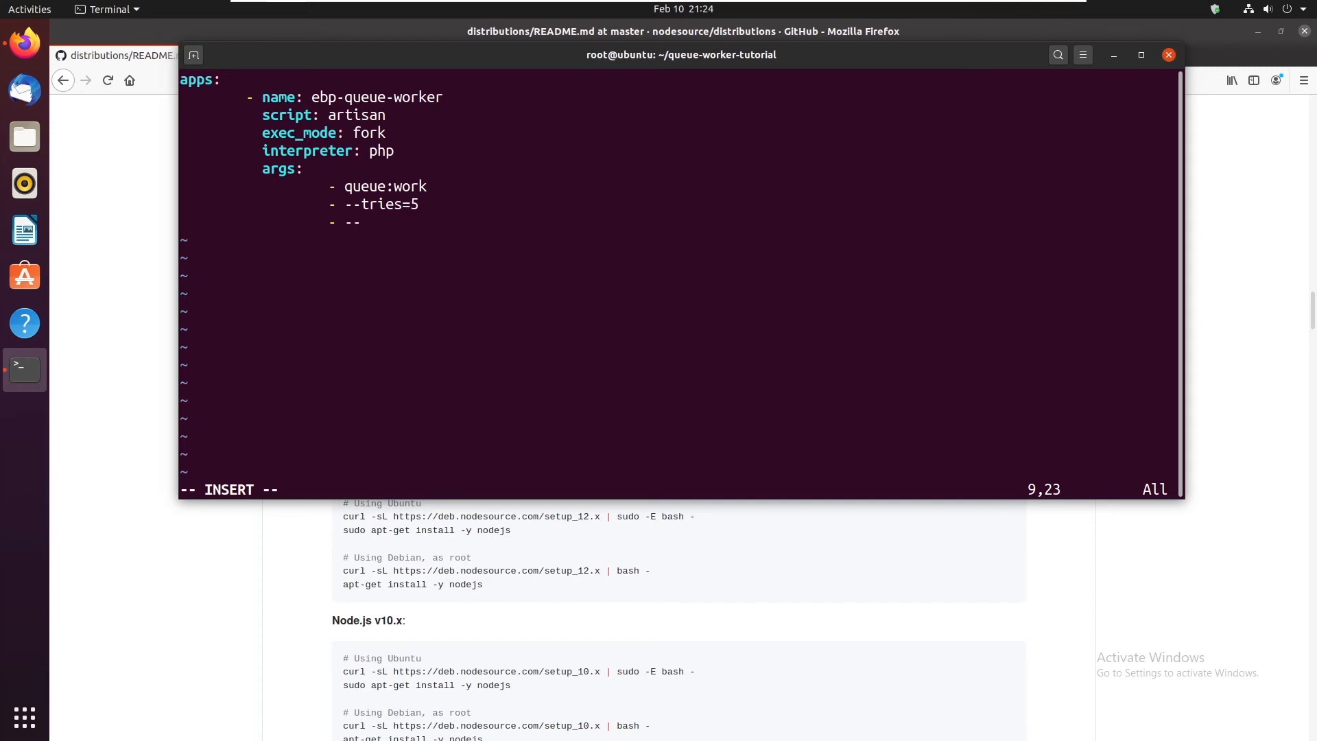
pyautogui.write('sleep=1')
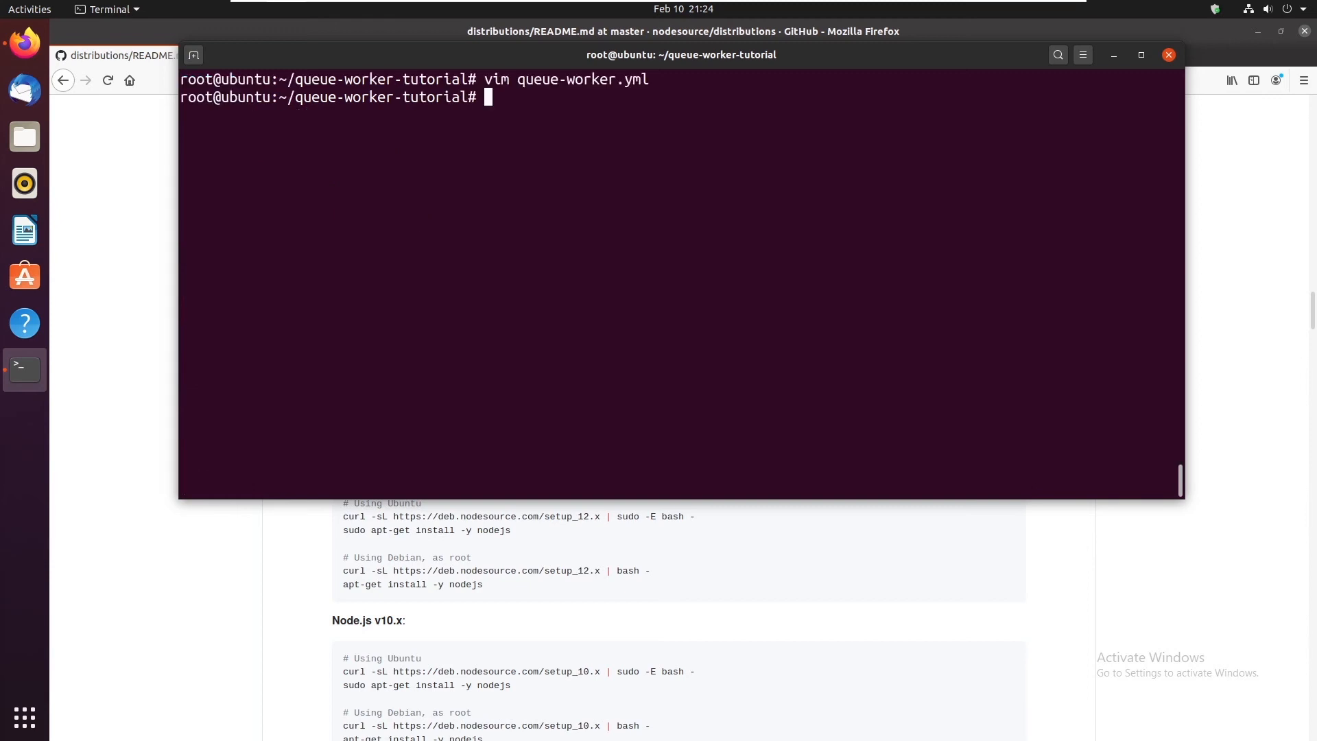
# Start queue-worker.yml under pm2, see ebp-queue-worker online, then stop it
pyautogui.write('pm')
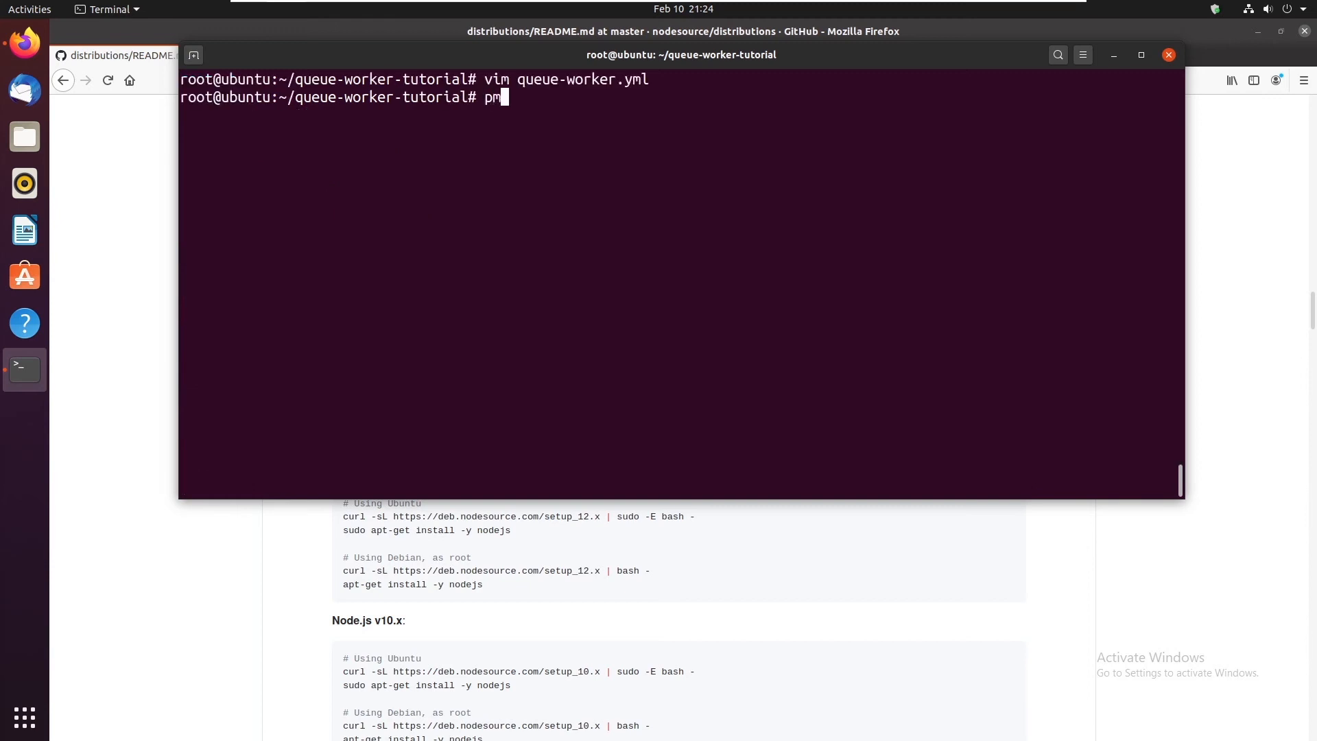
pyautogui.write('2 start')
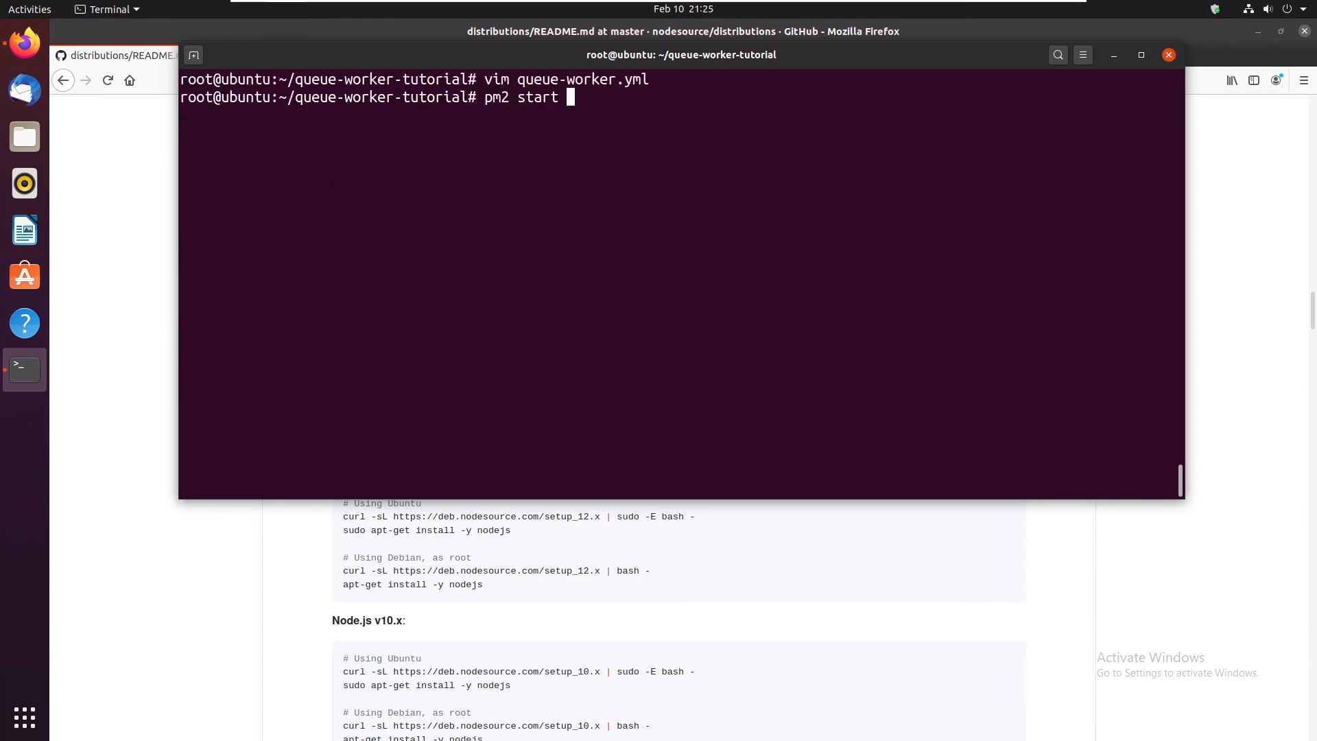
pyautogui.write('queue-worker.yml')
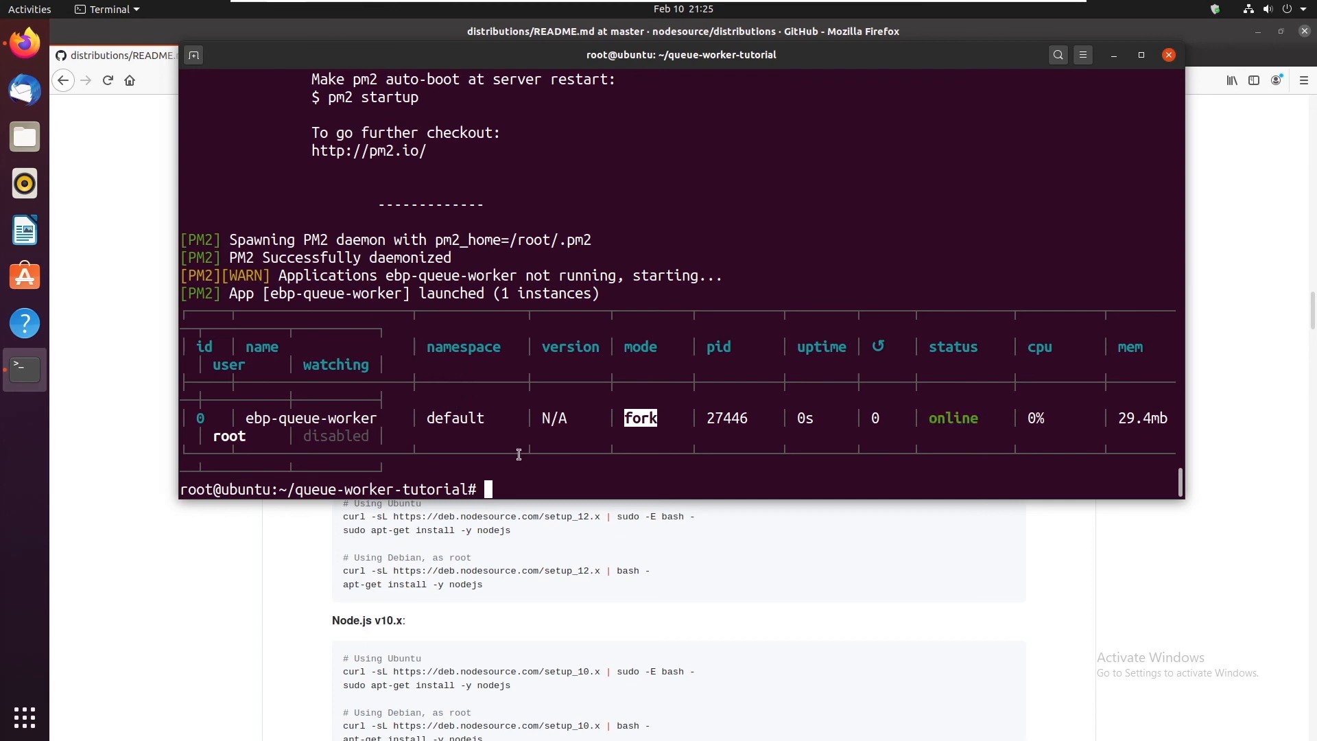
pyautogui.write('pm2 stop queue-worker.yml')
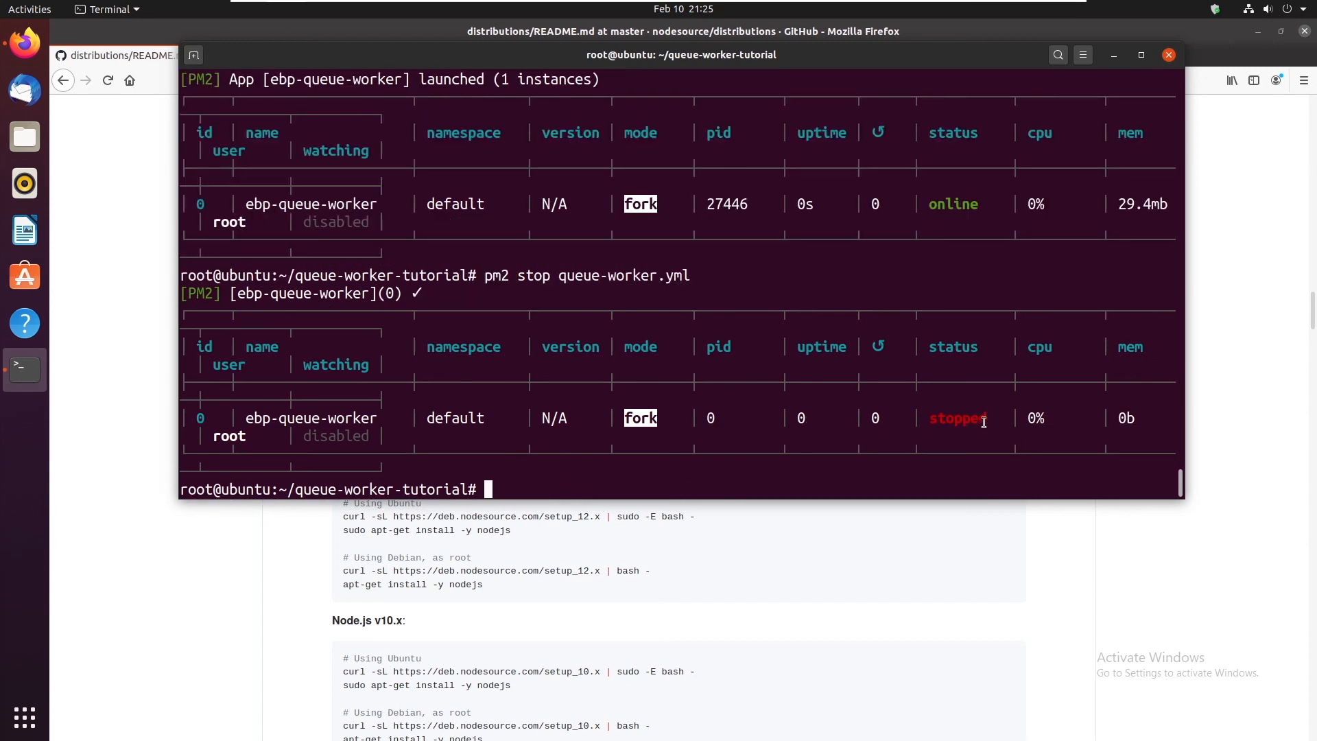
# Restart queue-worker.yml with pm2 so ebp-queue-worker is listed online again
pyautogui.write('pm2')
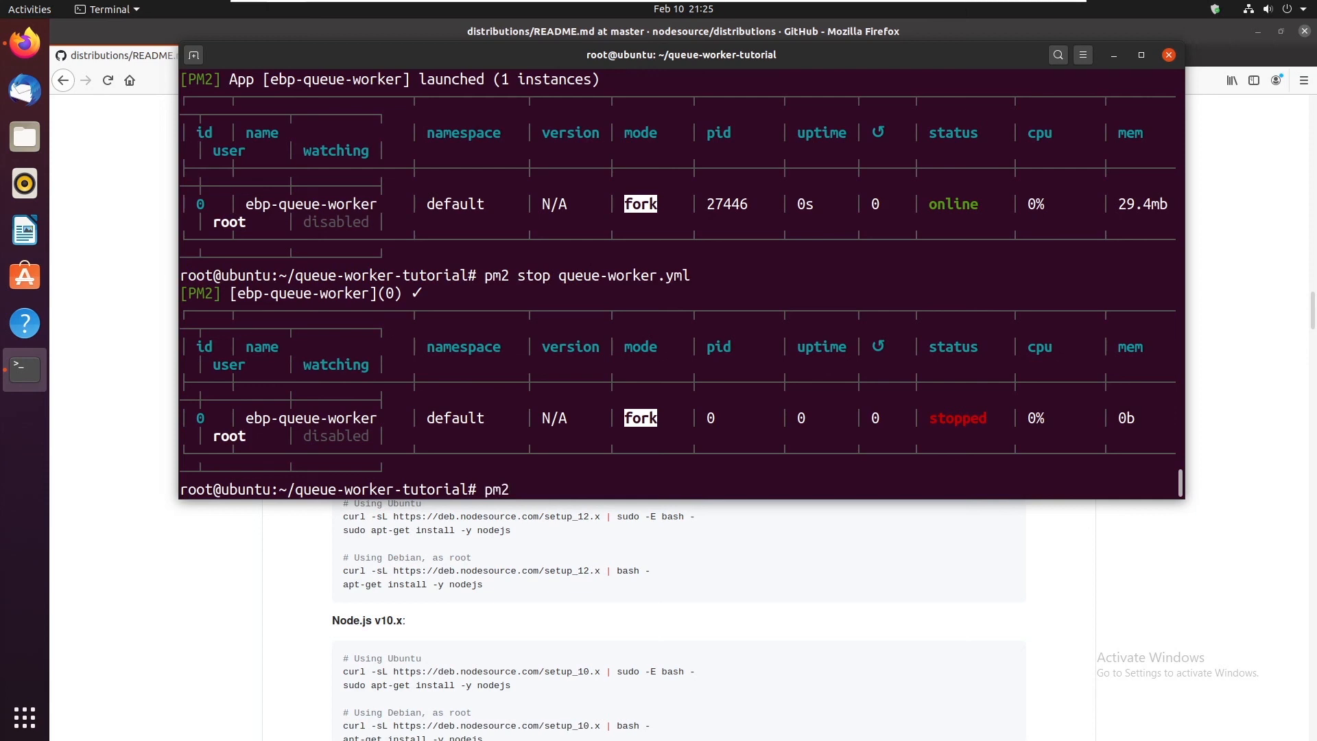
pyautogui.write('queue-worker.yml')
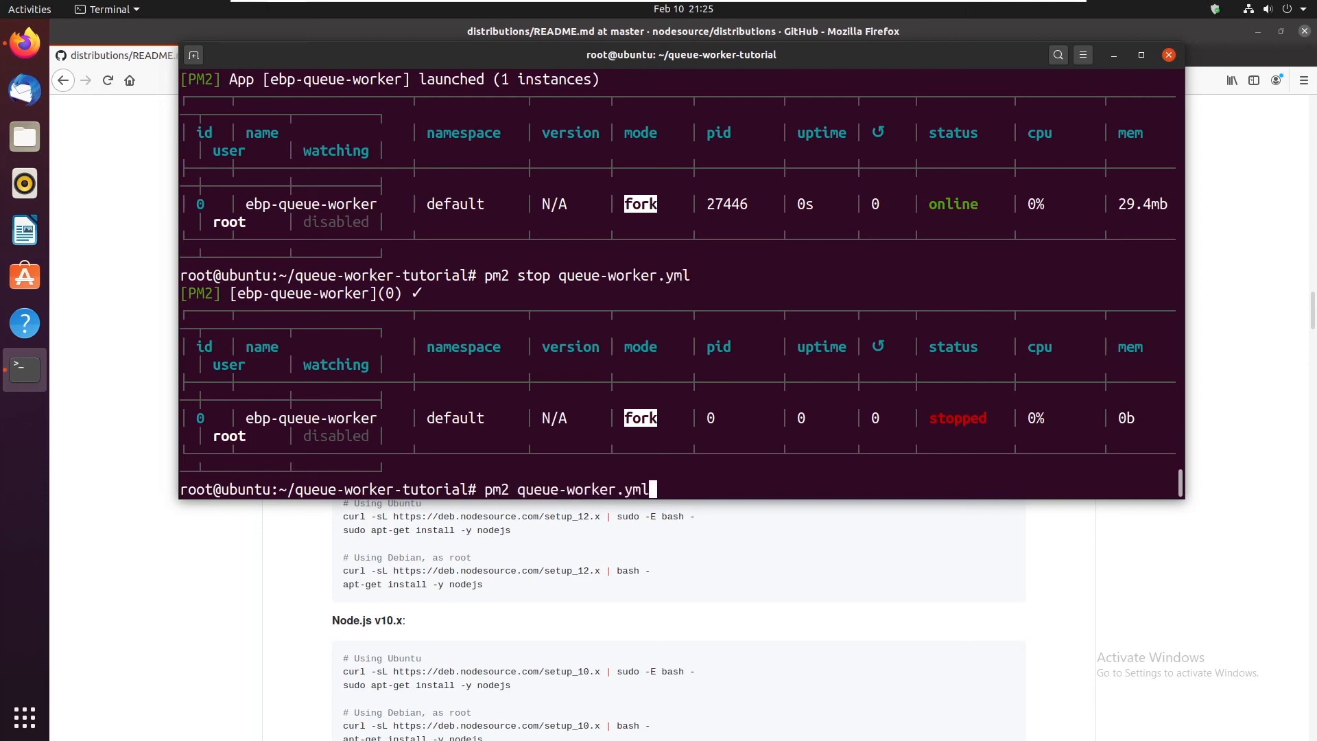
pyautogui.write('restart')
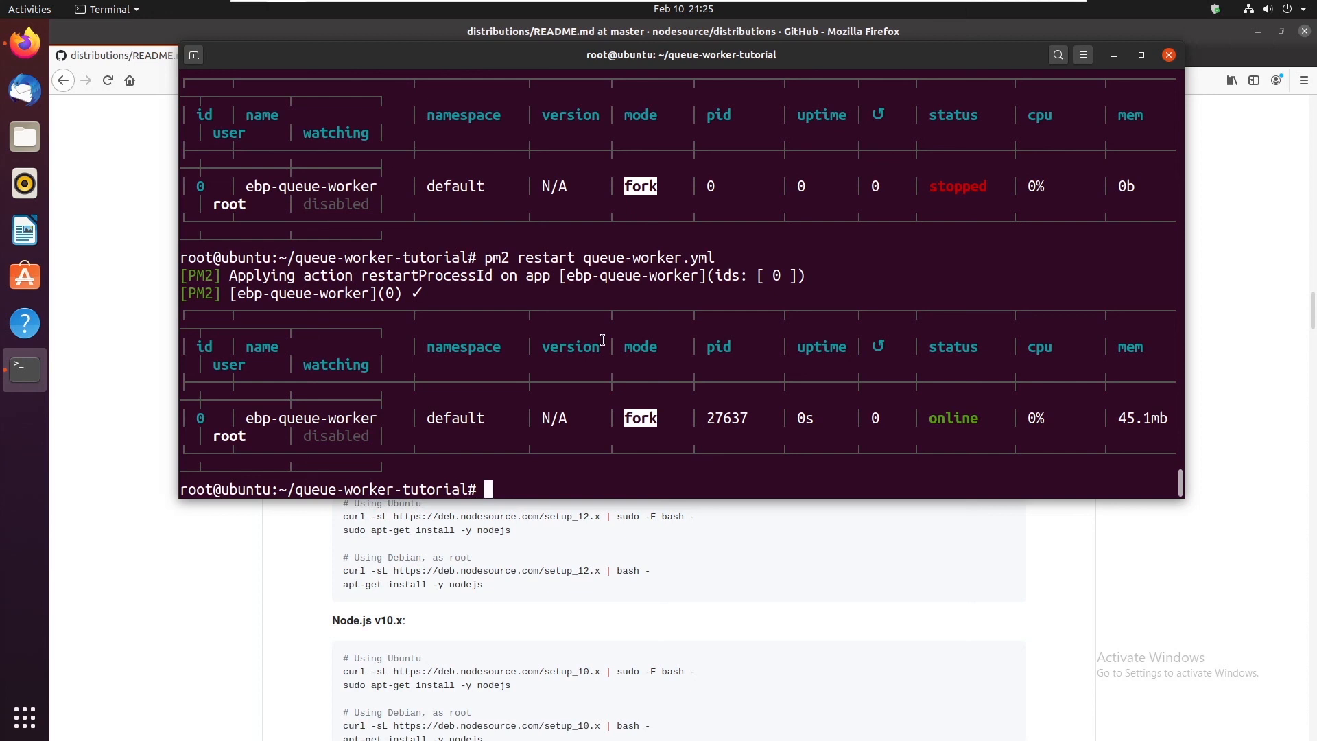
pyautogui.moveTo(469, 418)
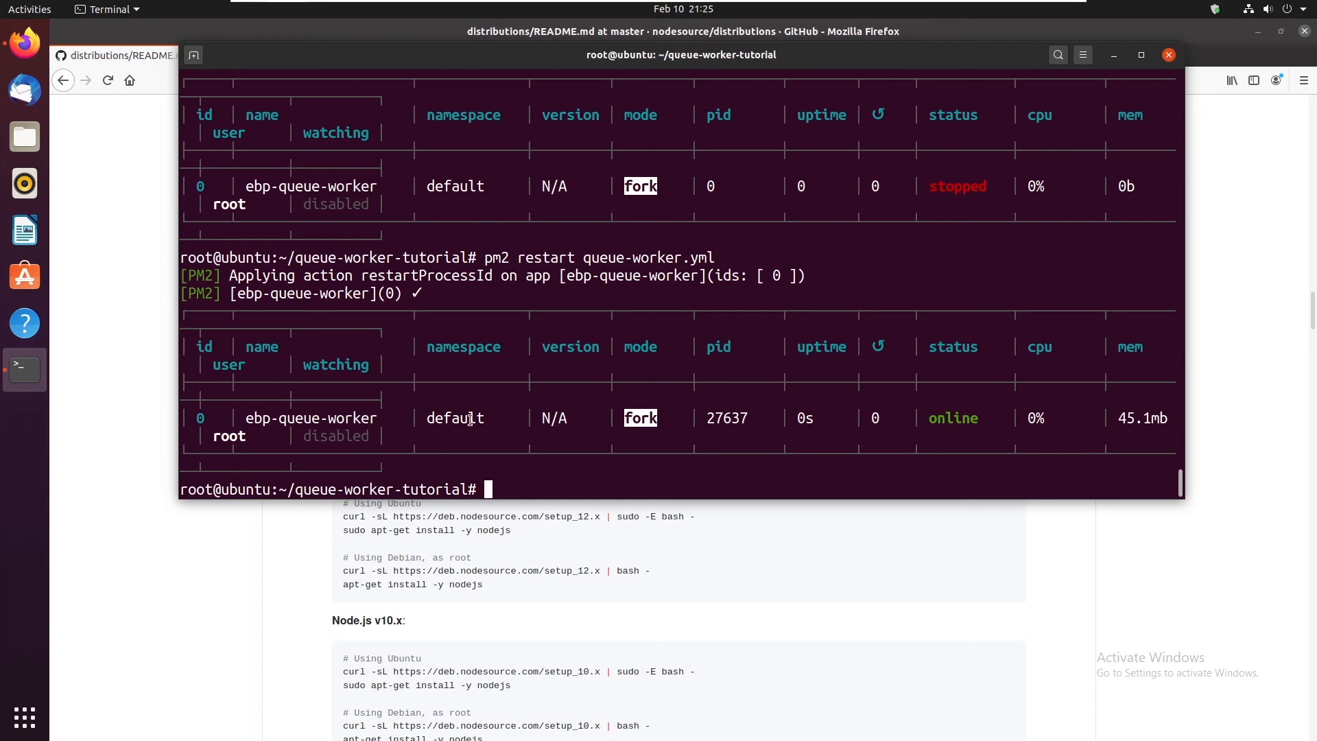
pyautogui.moveTo(983, 378)
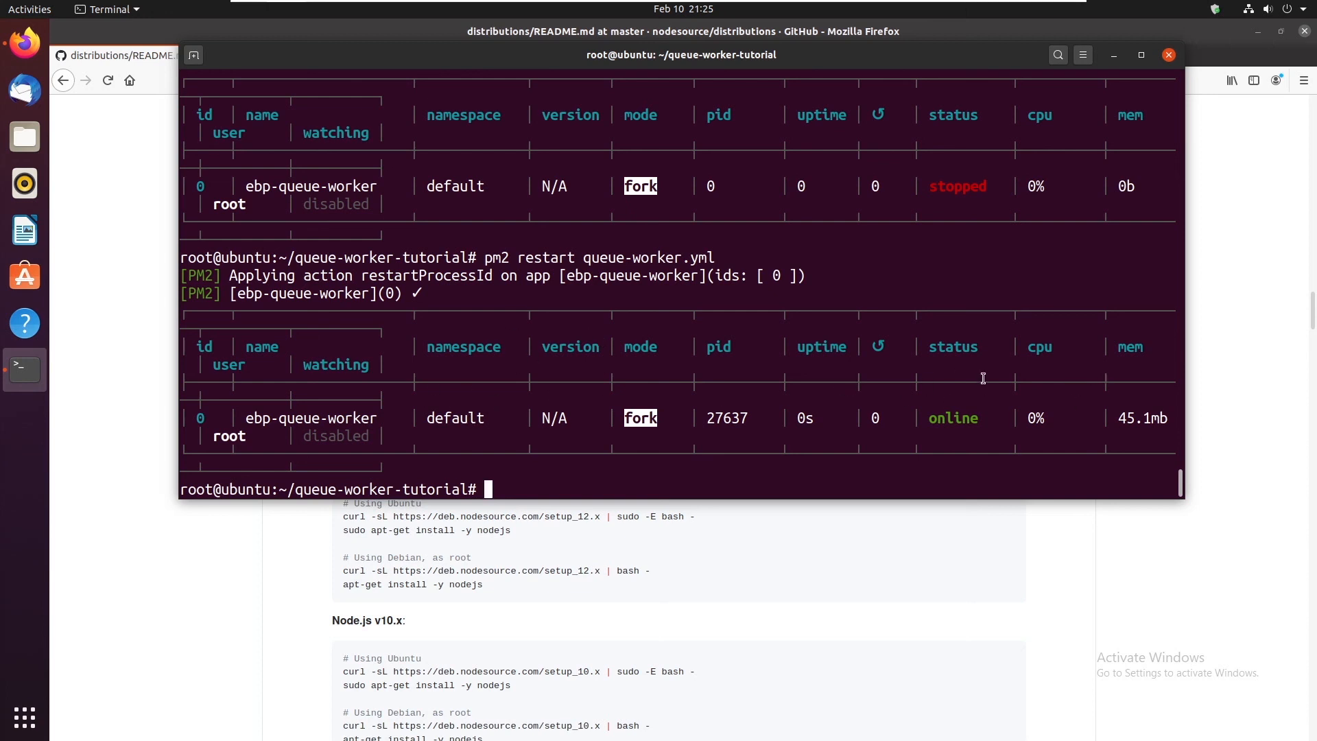